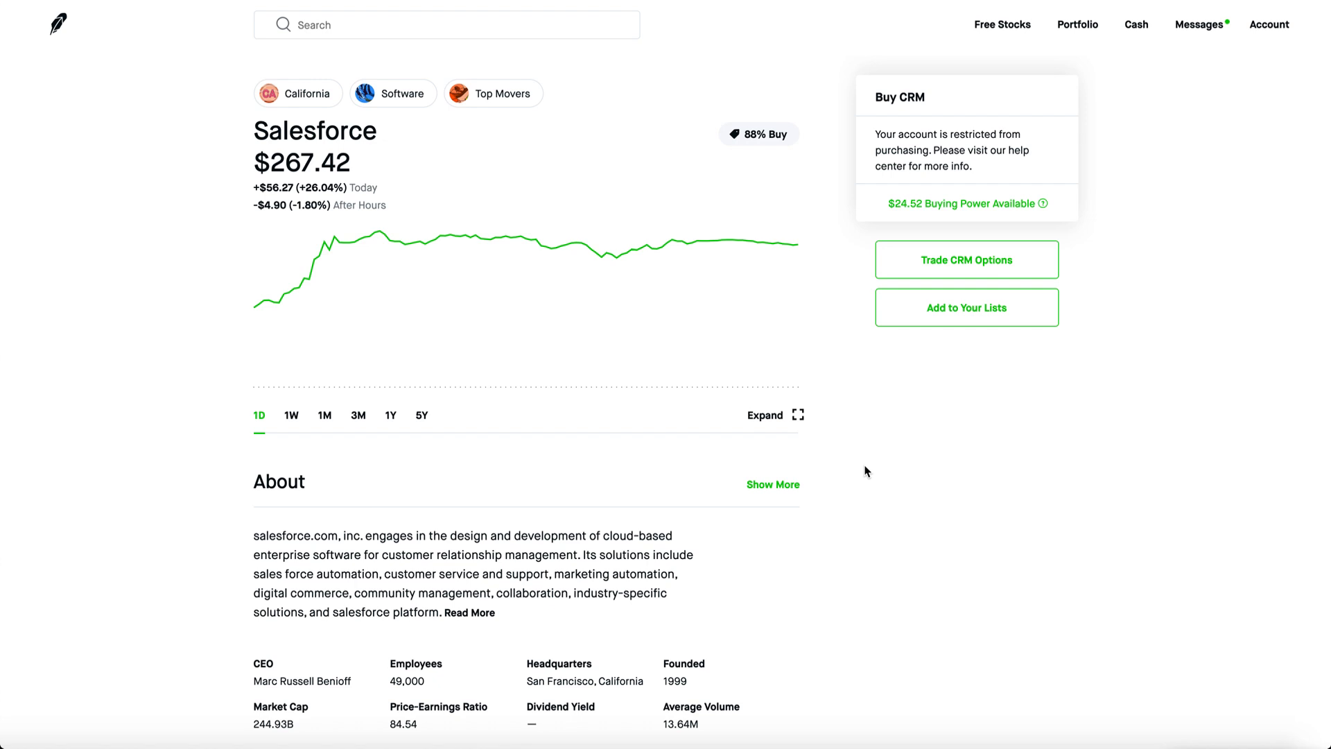
mouse_move(836, 556)
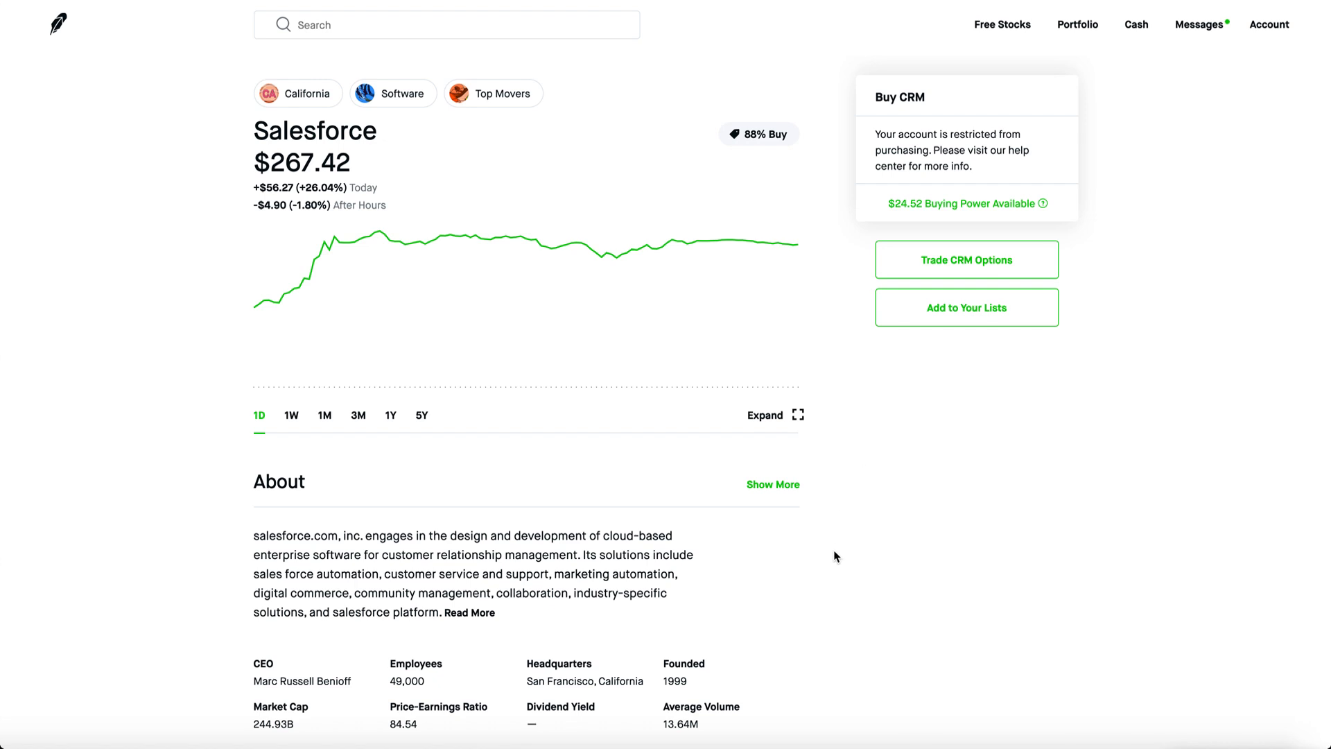
mouse_move(257, 404)
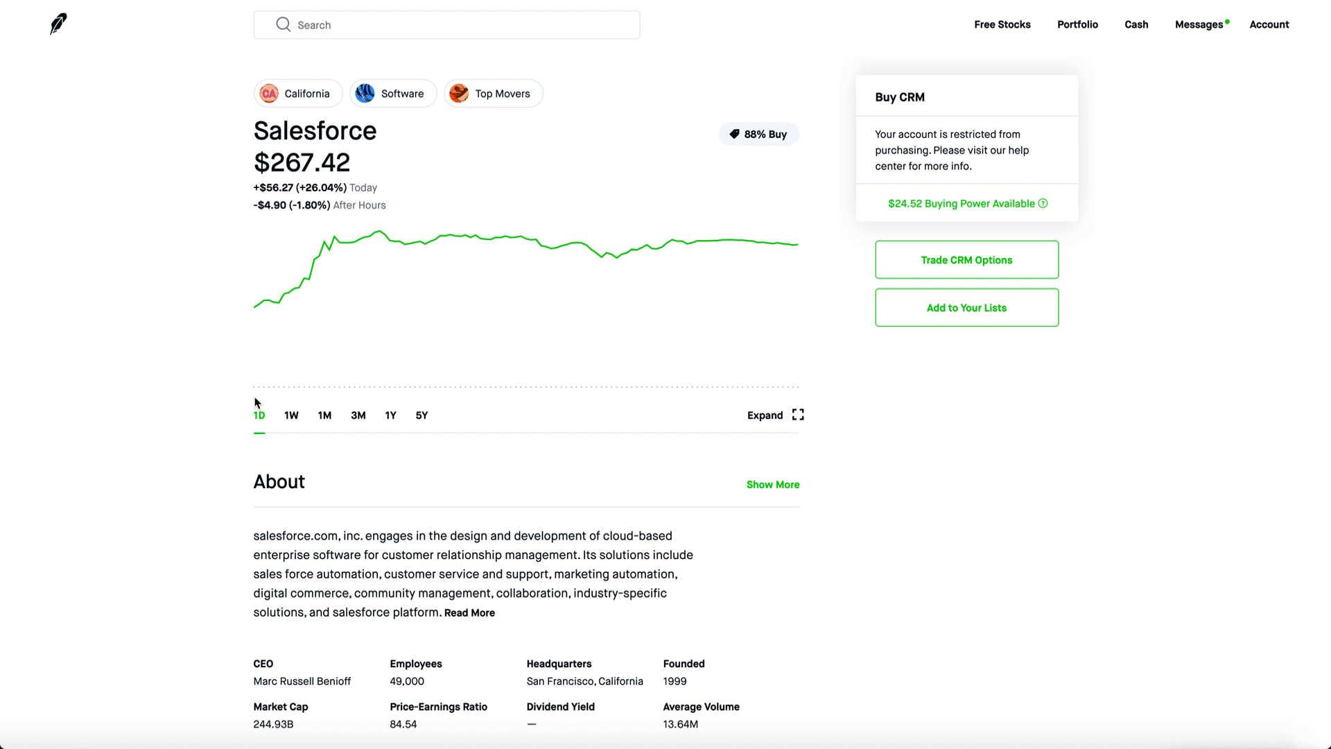
mouse_move(187, 437)
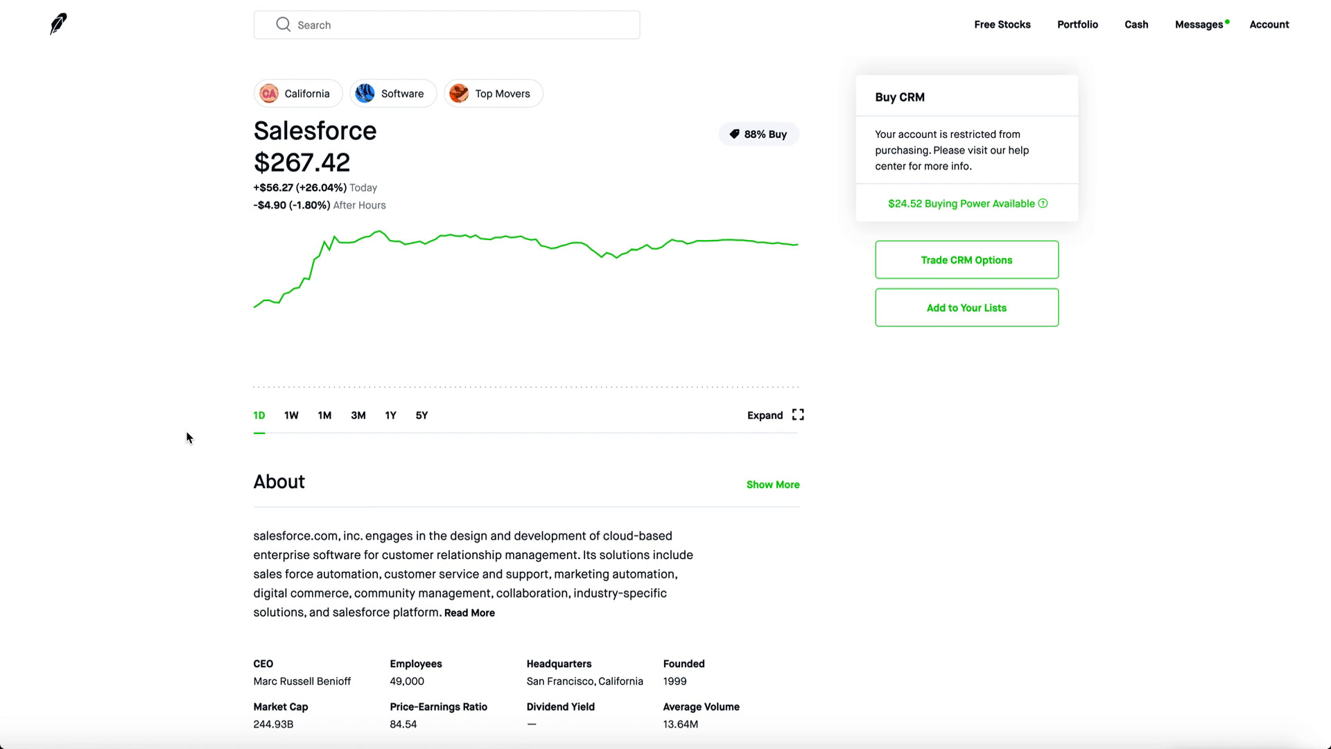
mouse_move(273, 459)
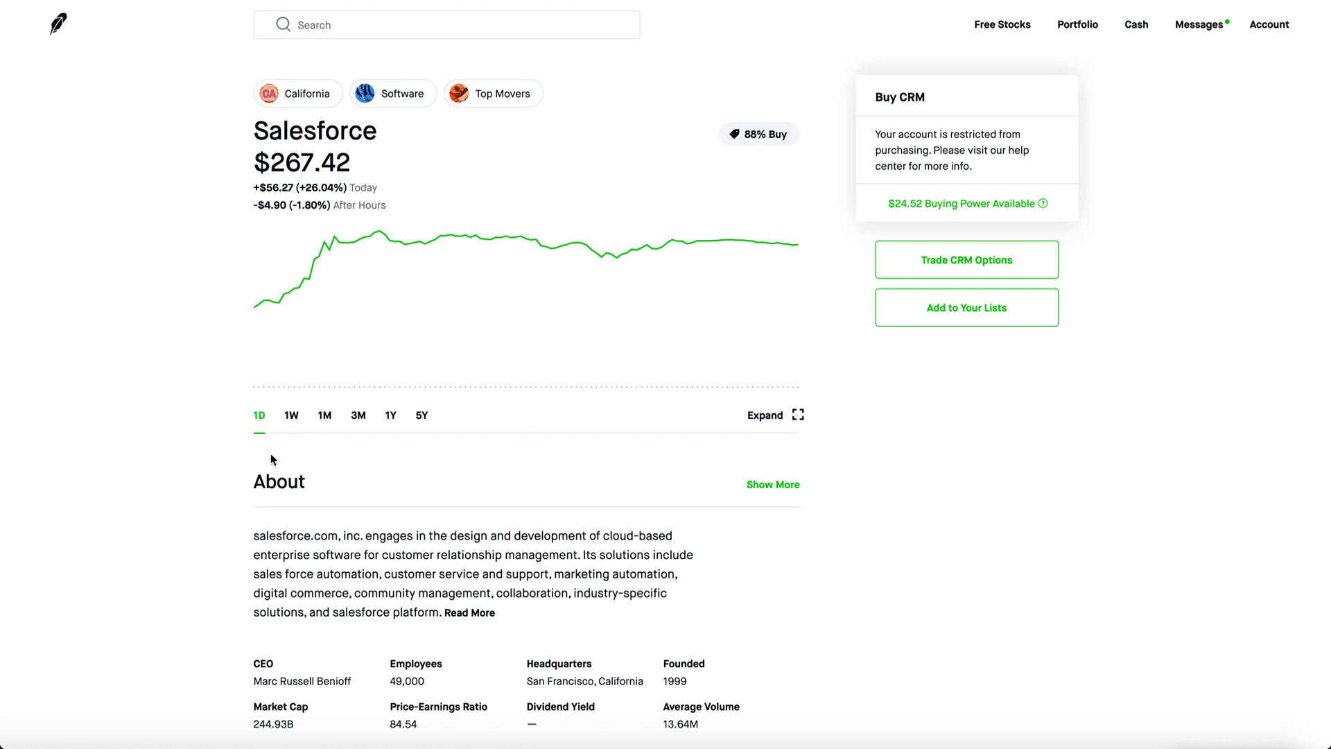
- View Salesforce's call option chain for the September 11 and September 18 expirations
left_click(965, 260)
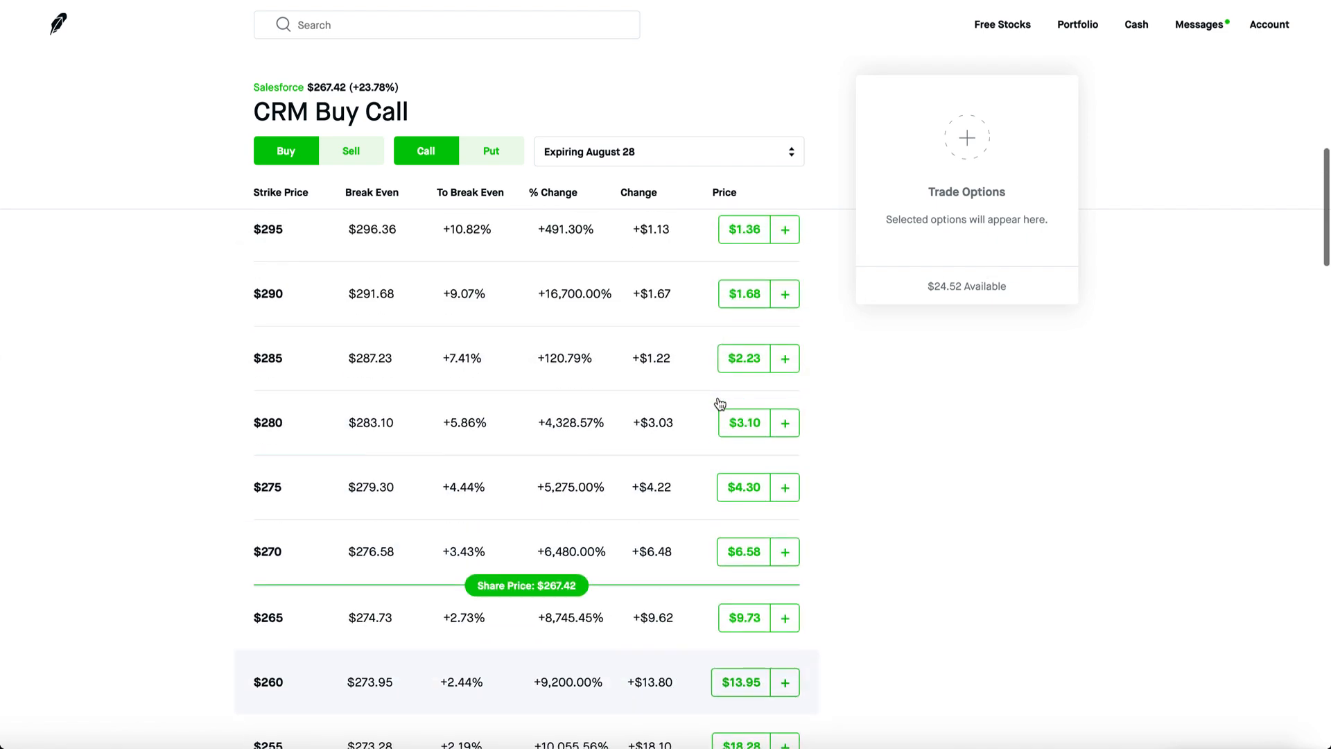
left_click(667, 151)
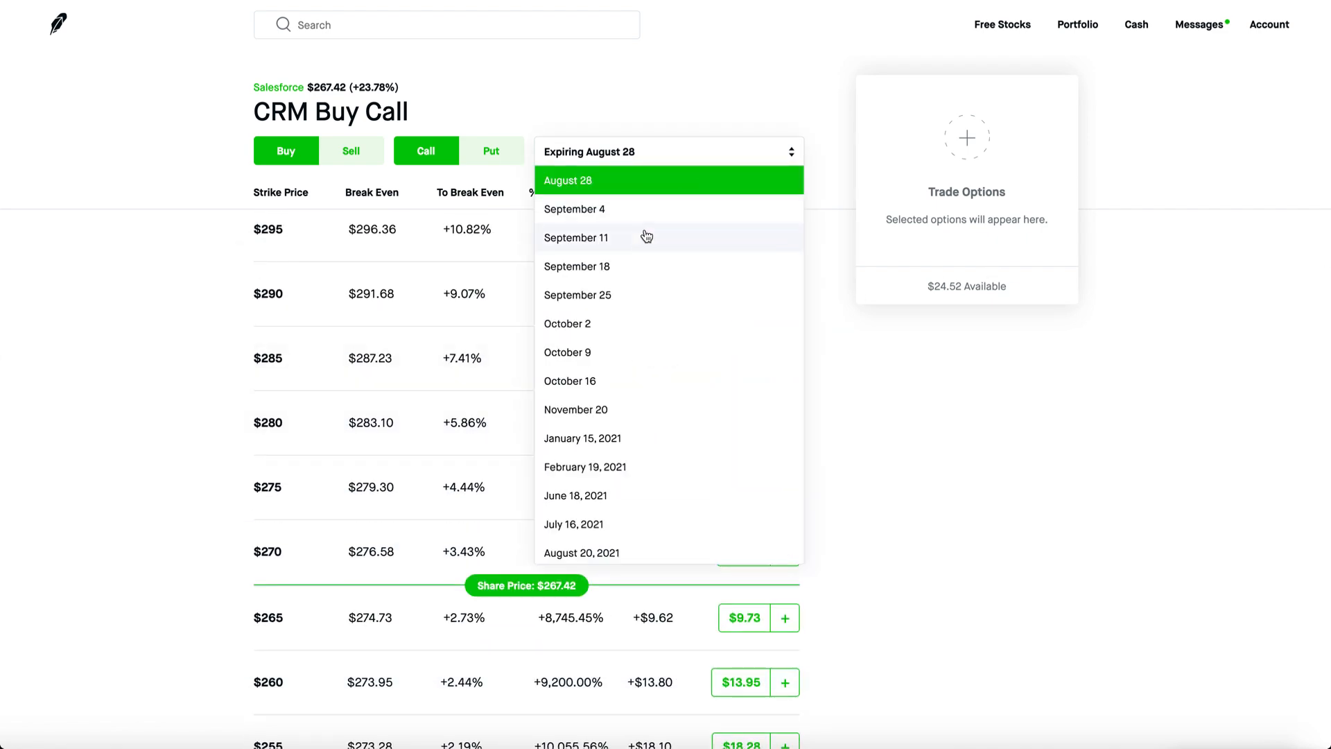
left_click(577, 237)
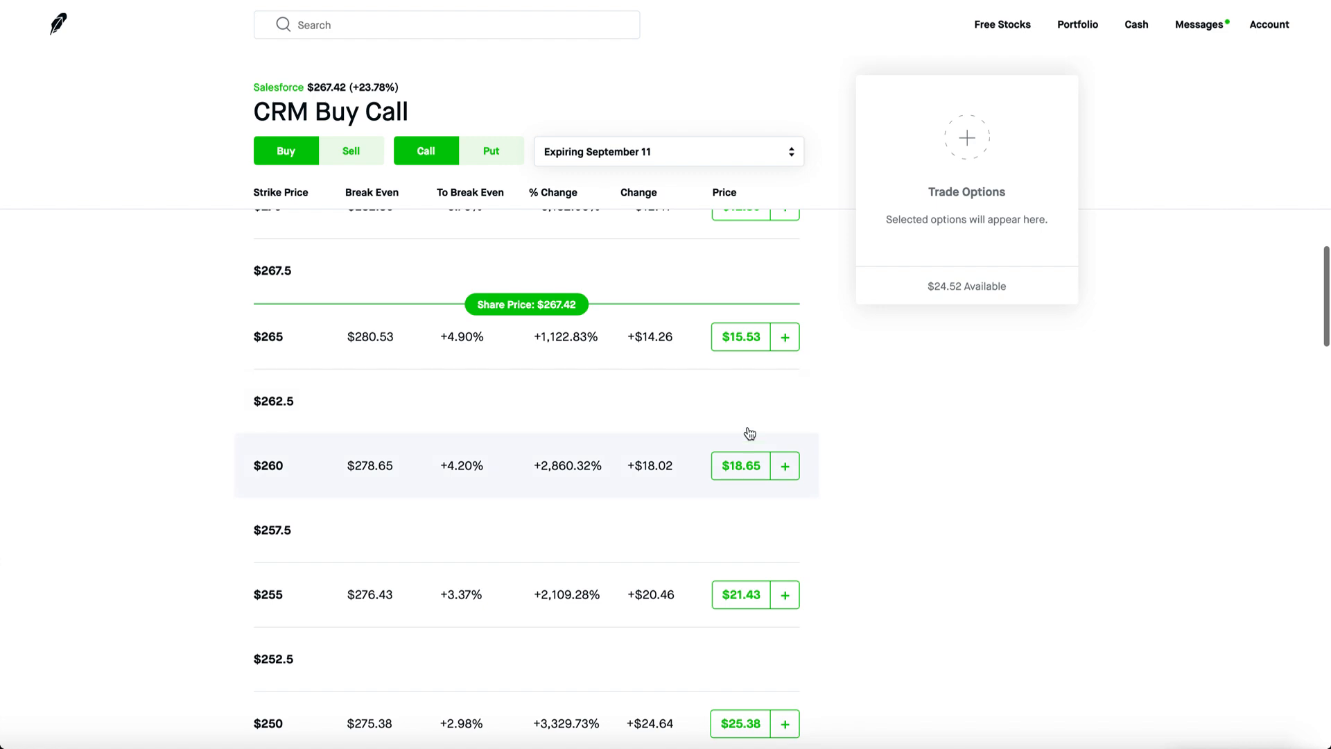
left_click(667, 151)
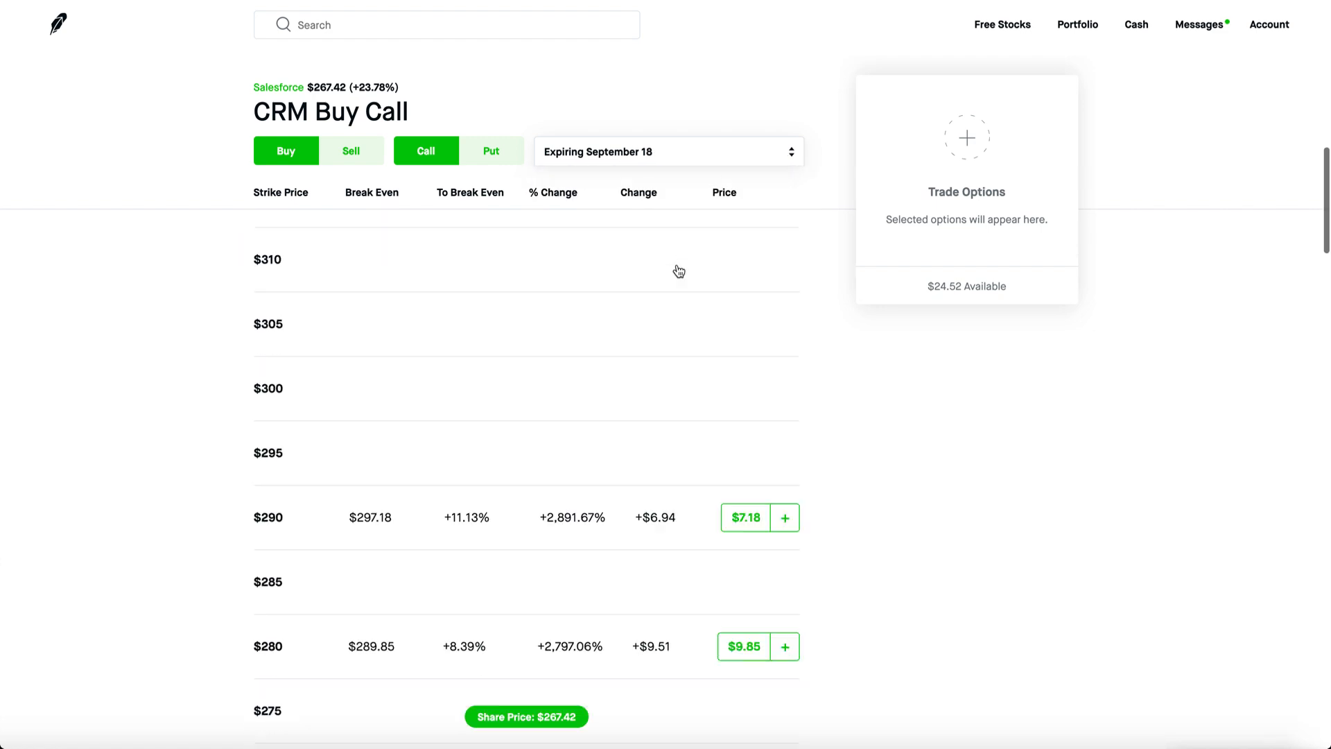
scroll("down", 3)
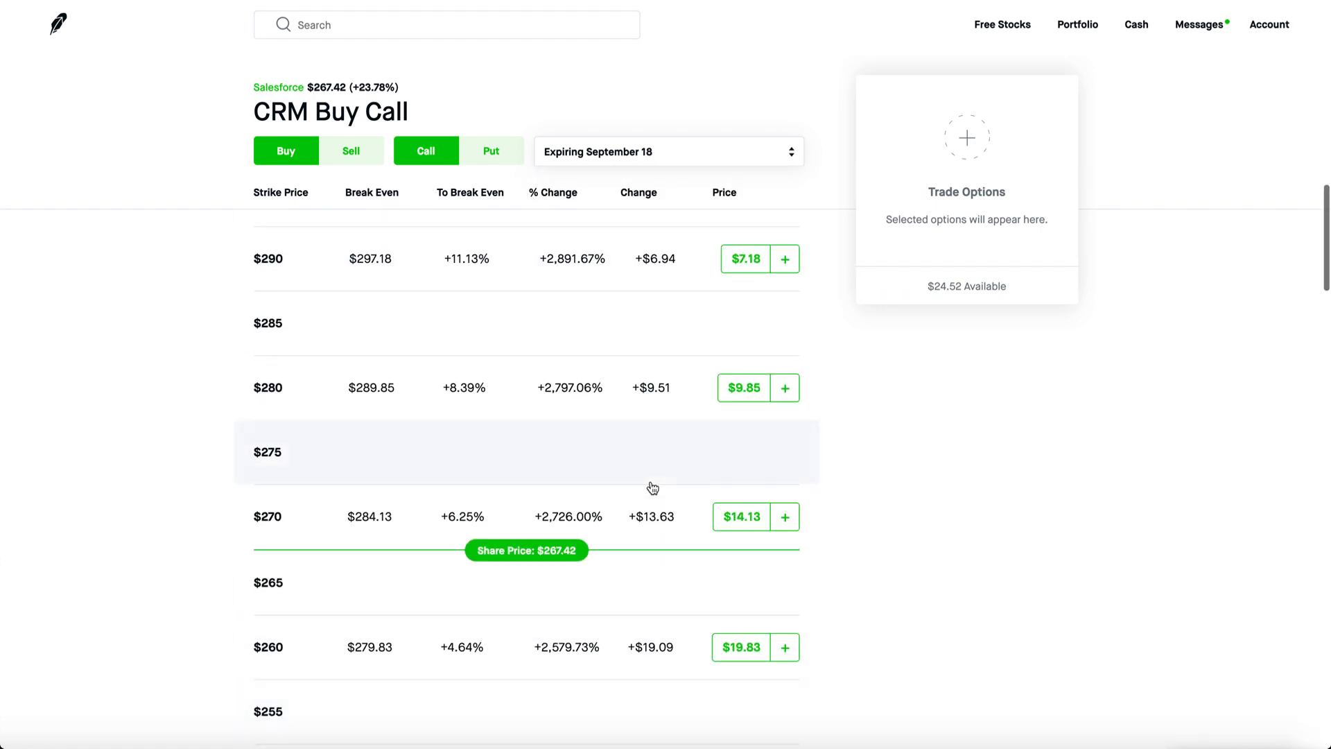
scroll("down", 3)
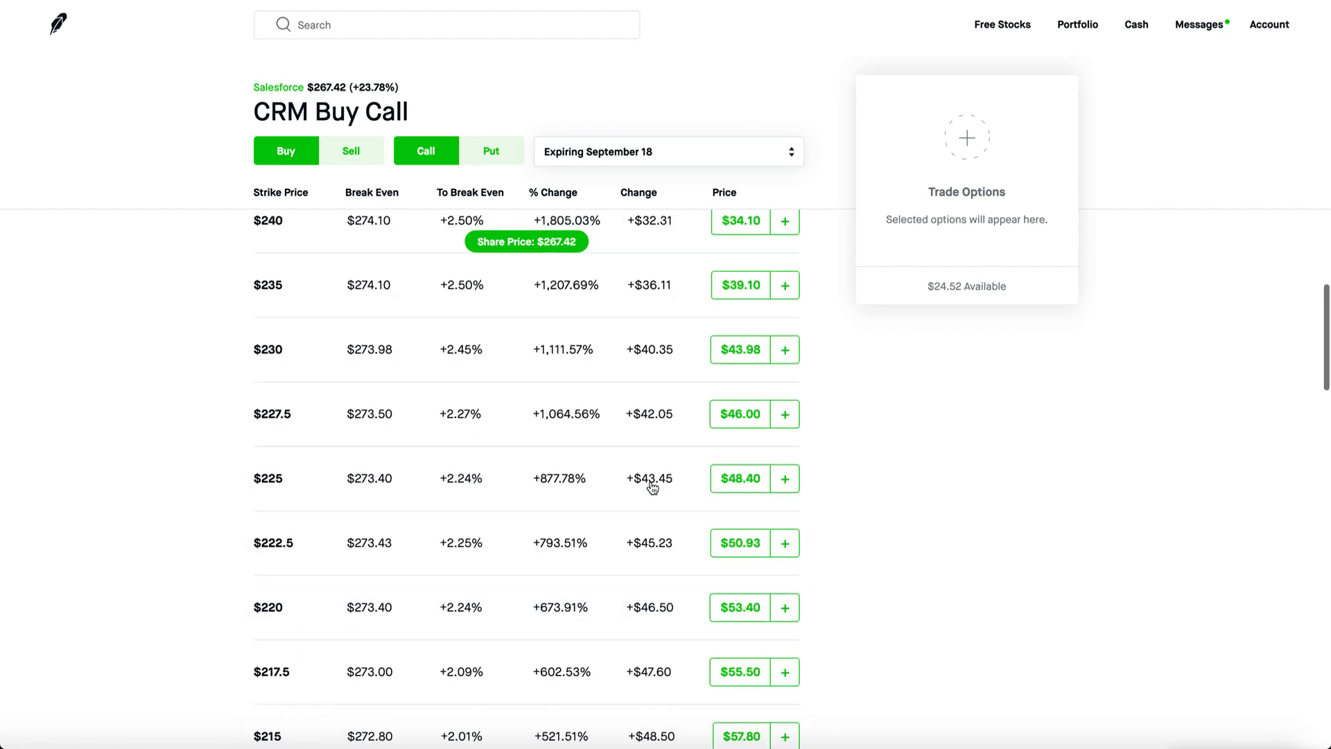
scroll("up", 3)
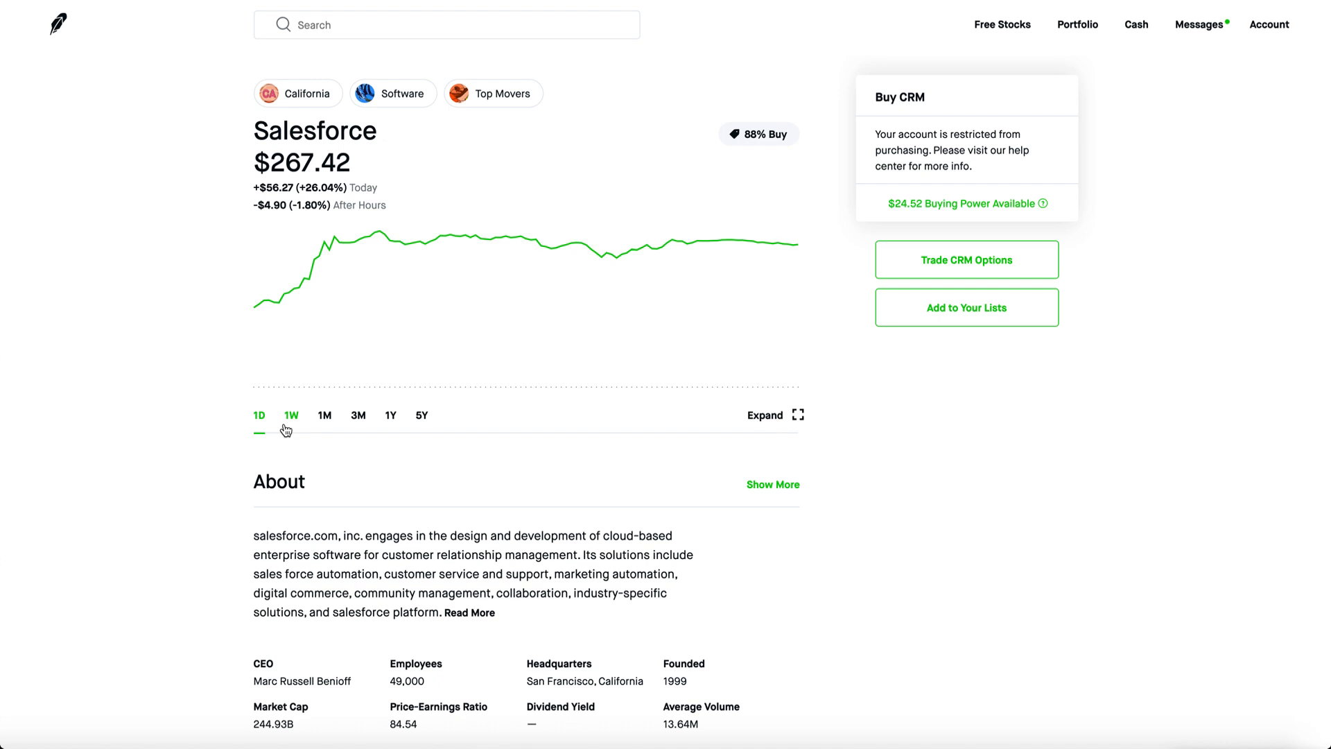
- Check the 1-week and 1-day price charts, then the earnings chart ($1.44 actual vs $0.67 estimate)
left_click(291, 415)
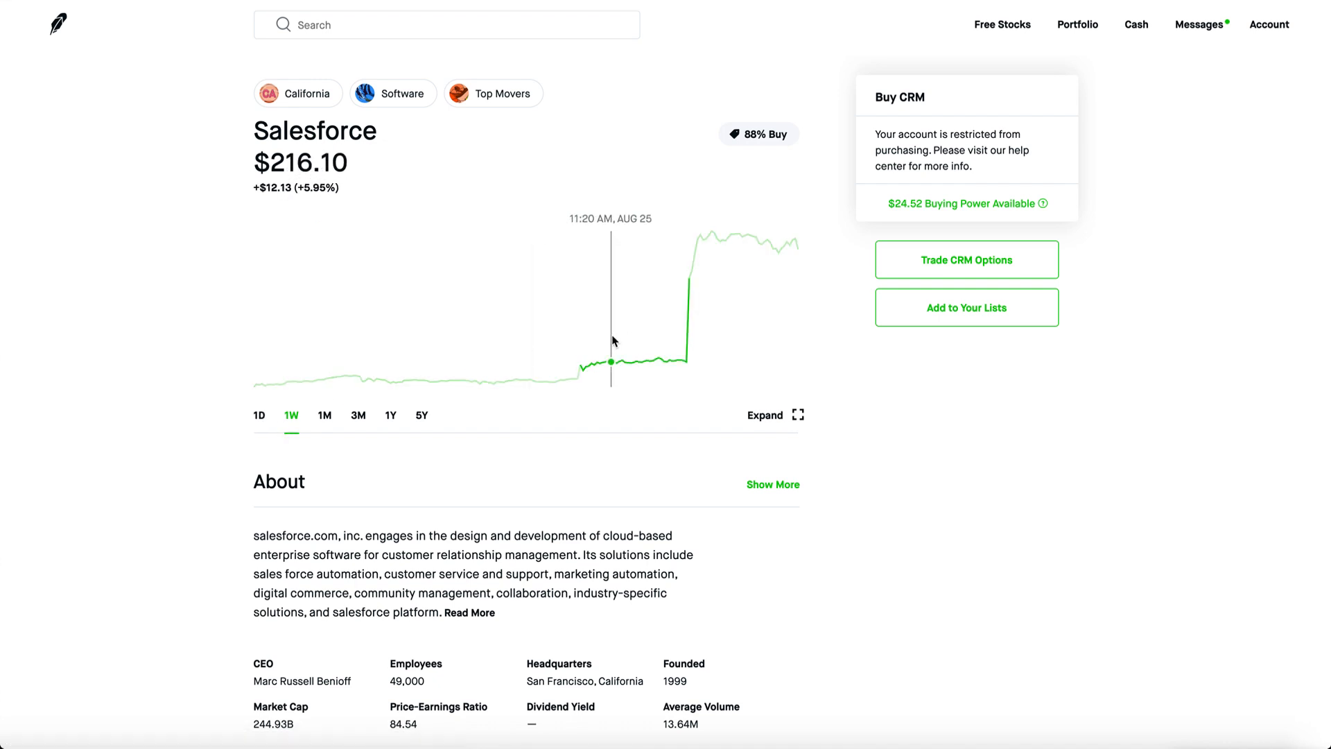
mouse_move(925, 556)
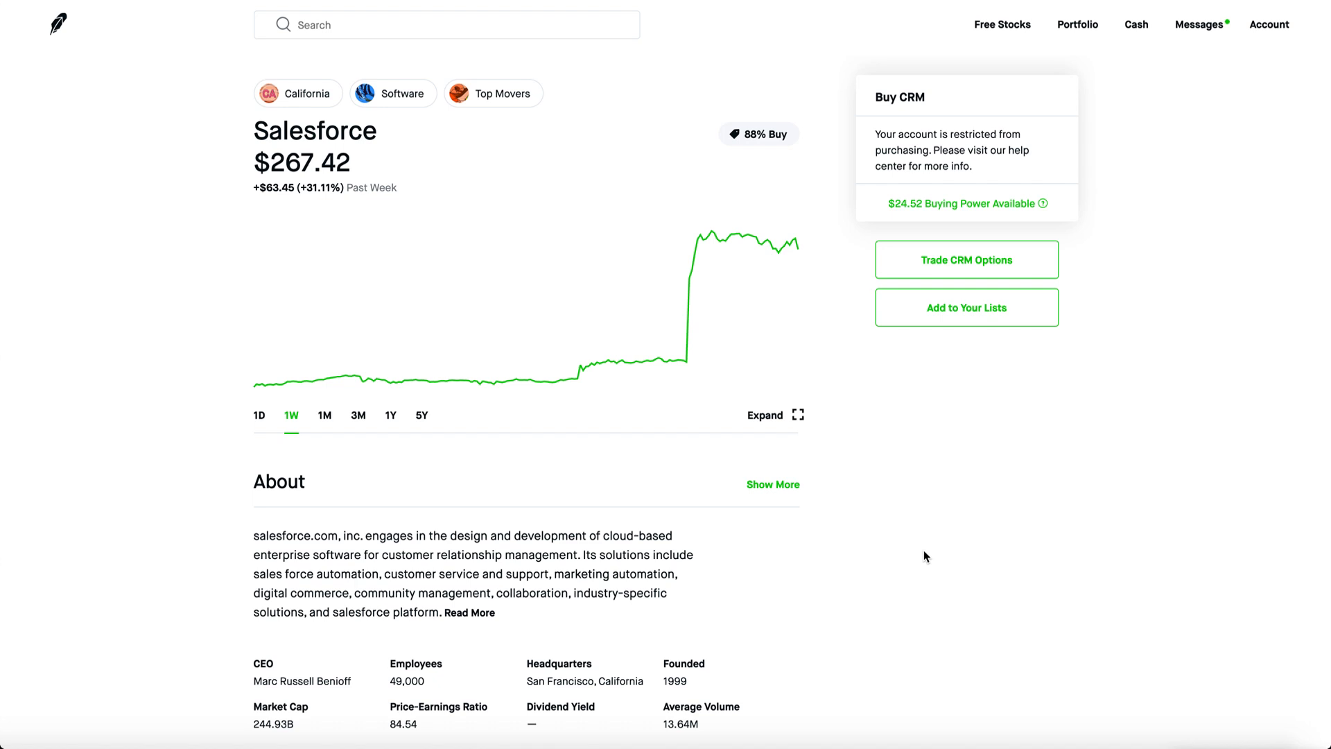
left_click(260, 415)
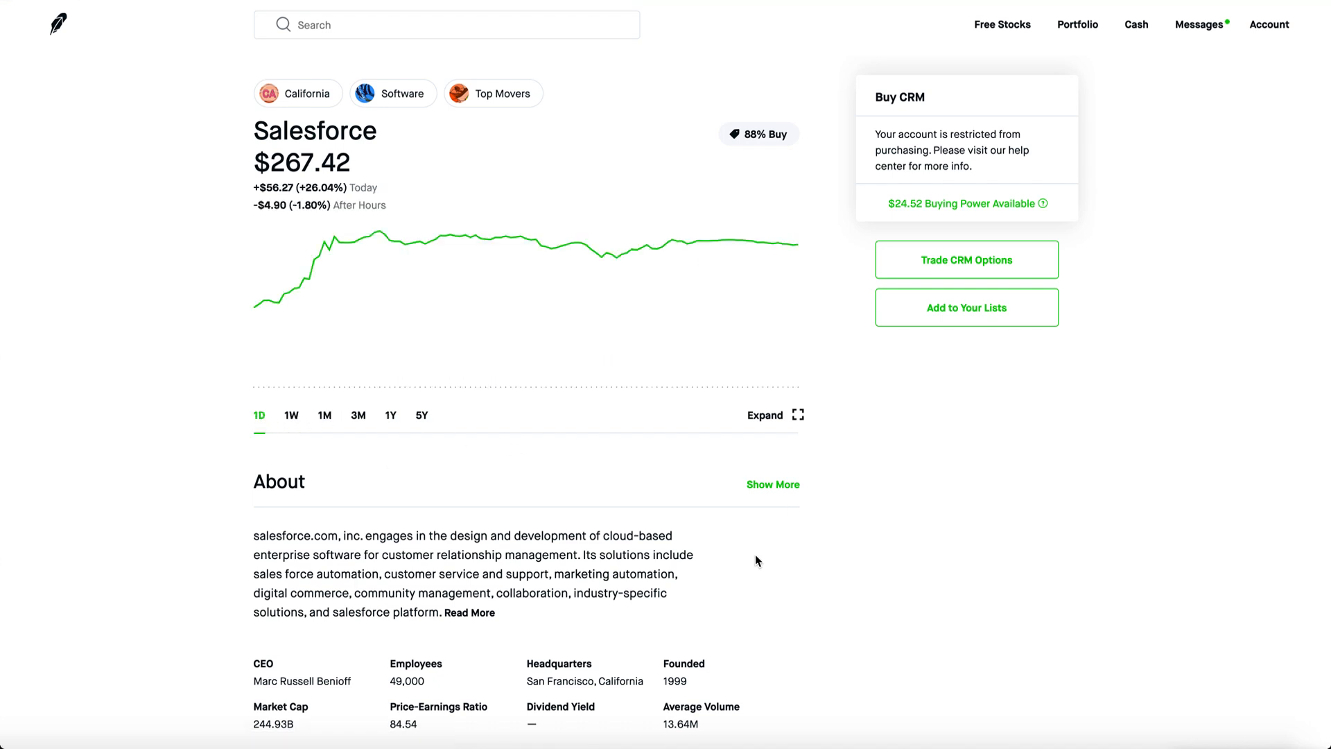
mouse_move(1124, 561)
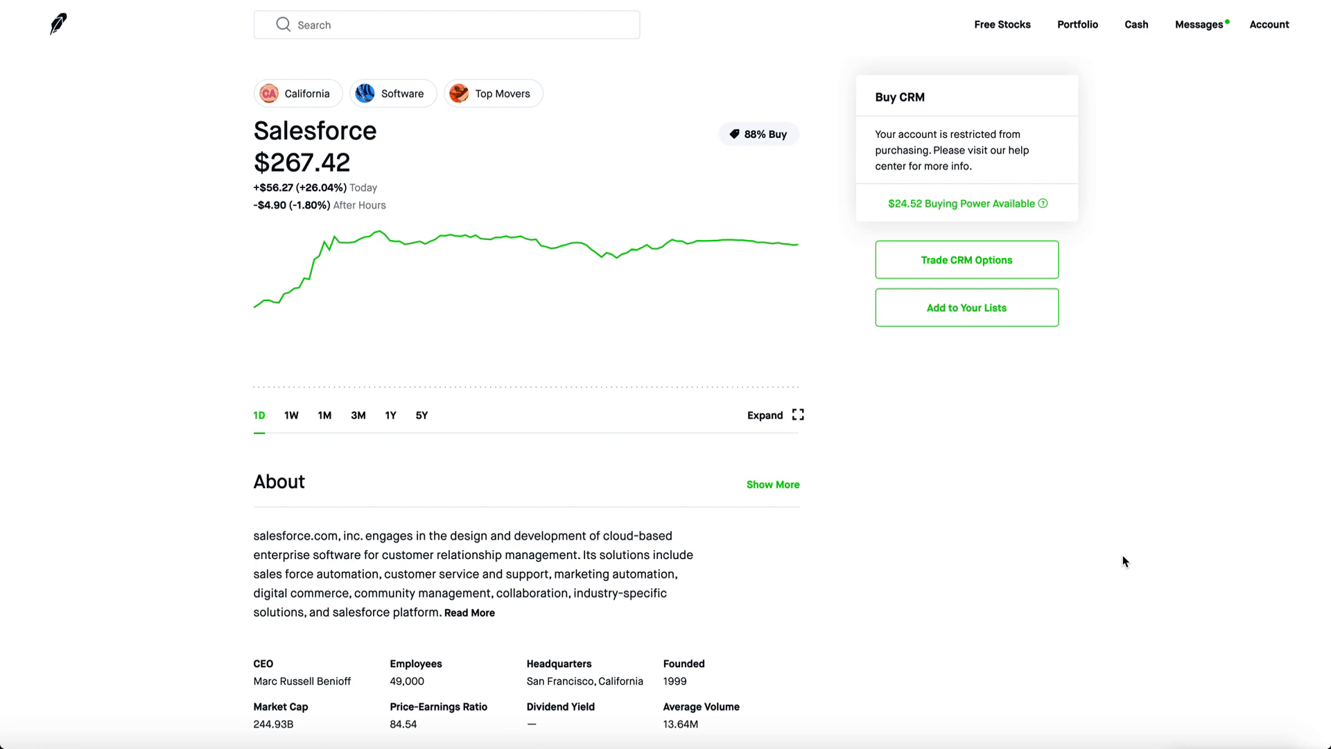
scroll("down", 3)
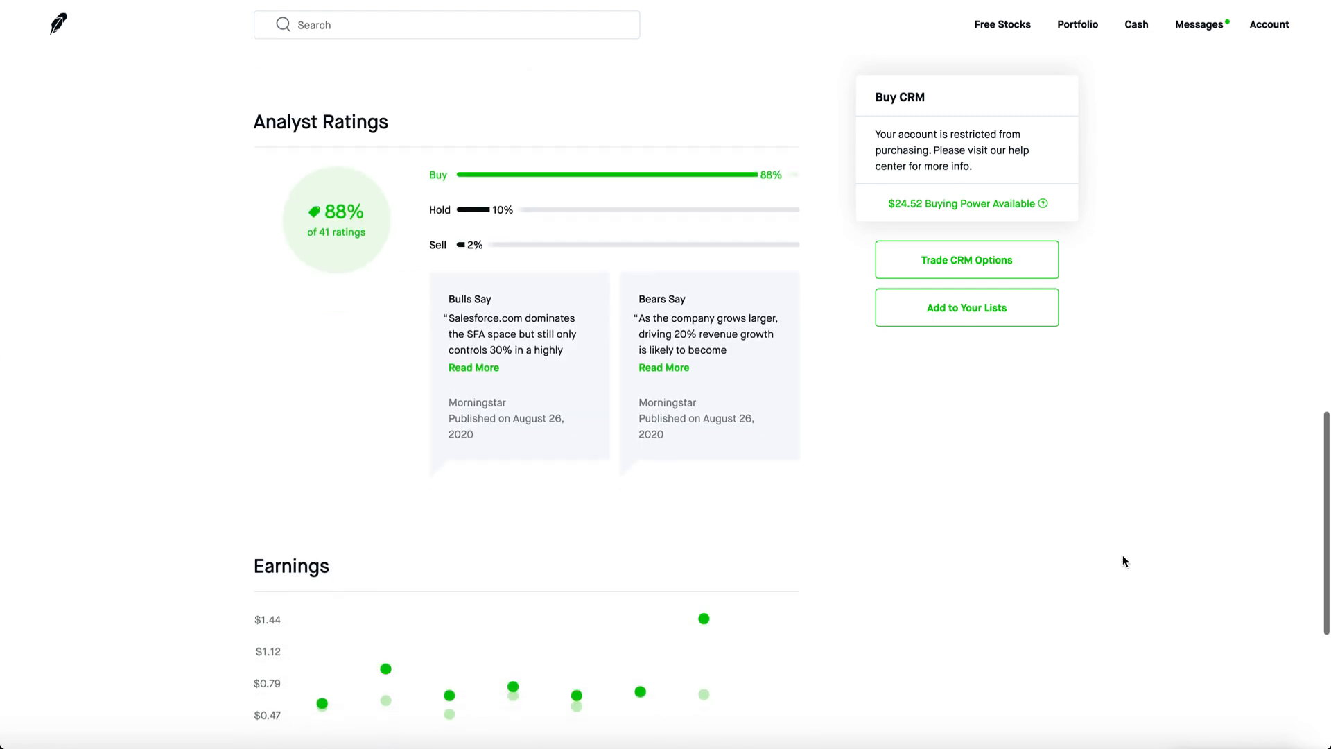
scroll("down", 3)
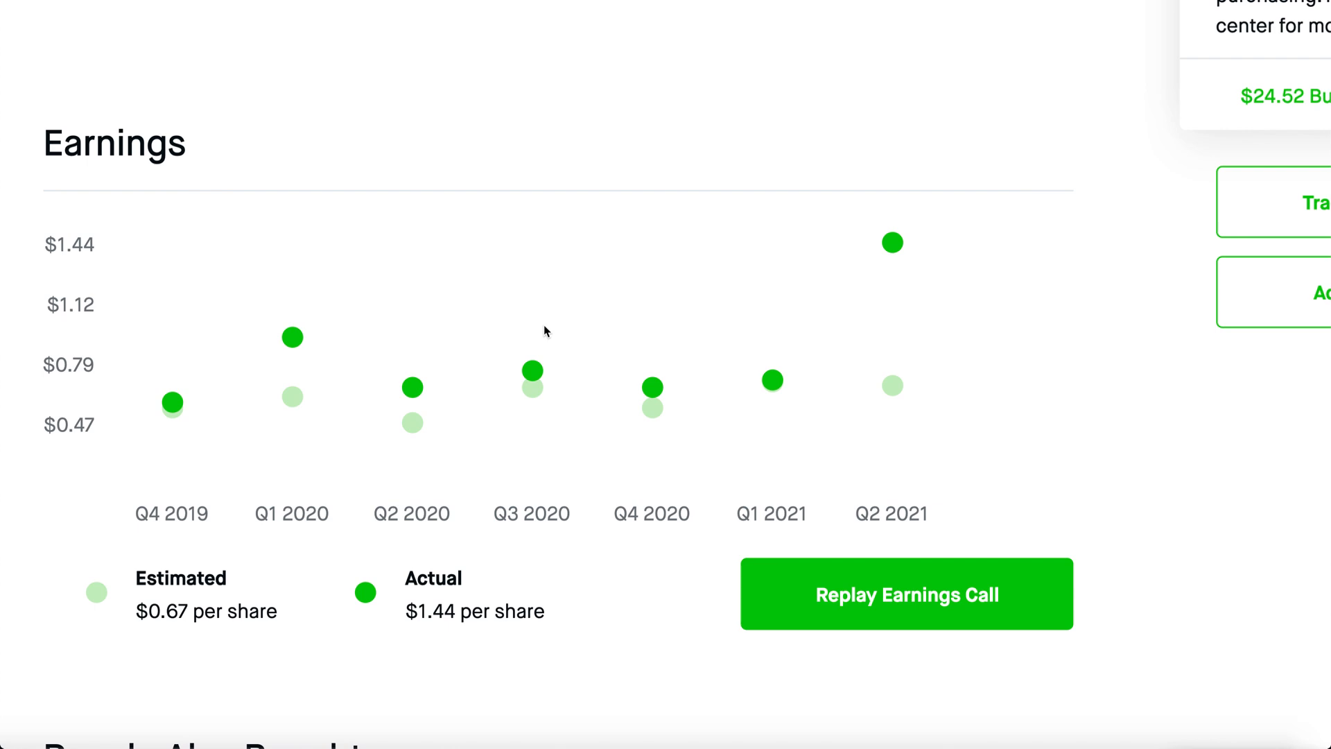
mouse_move(285, 597)
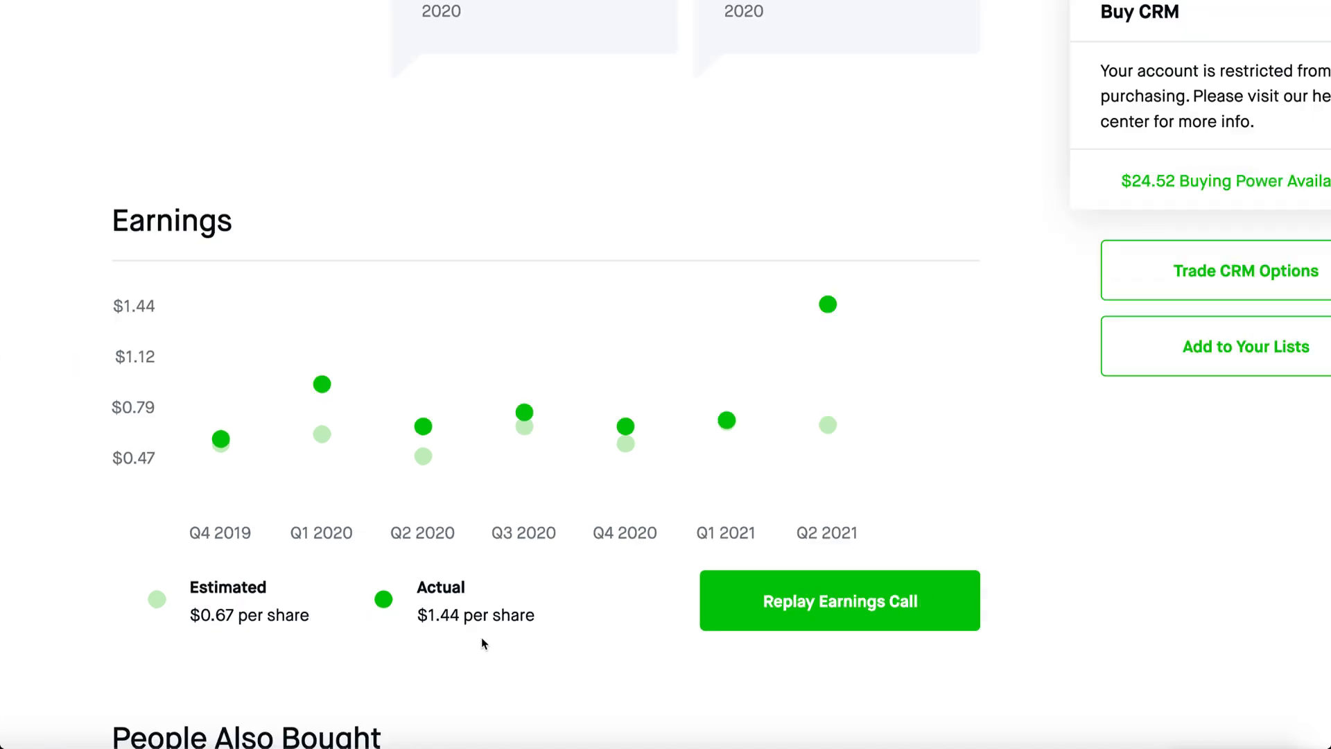
scroll("down", 3)
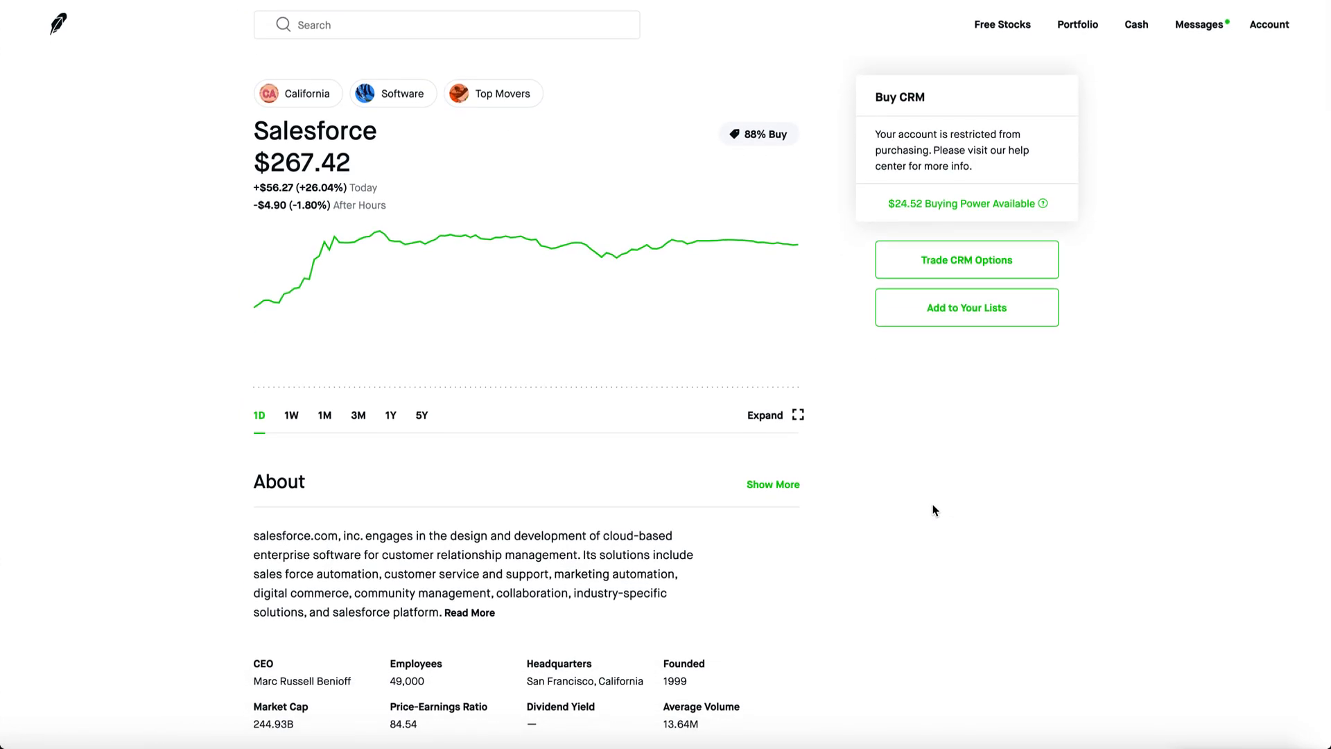
mouse_move(934, 511)
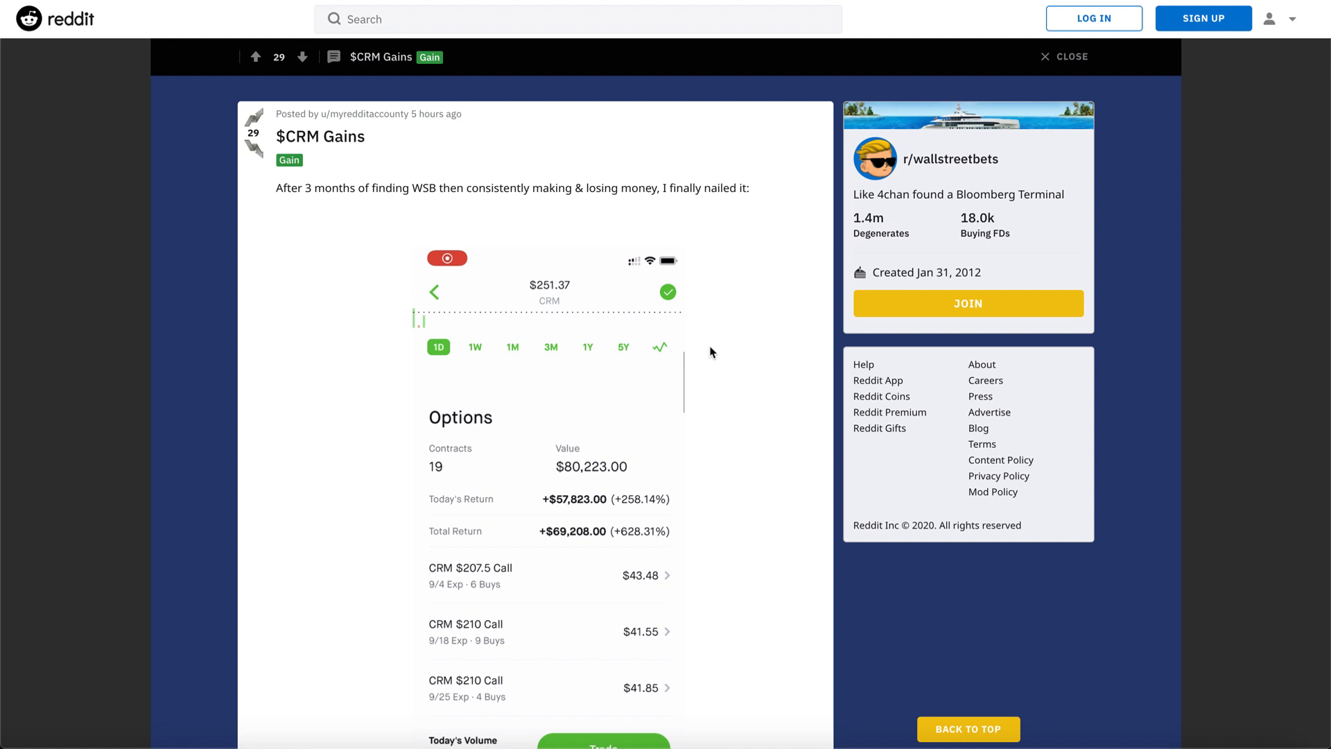
- Scroll through the $CRM Gains post showing 19 calls worth $80,223 at +628.31%
scroll("down", 3)
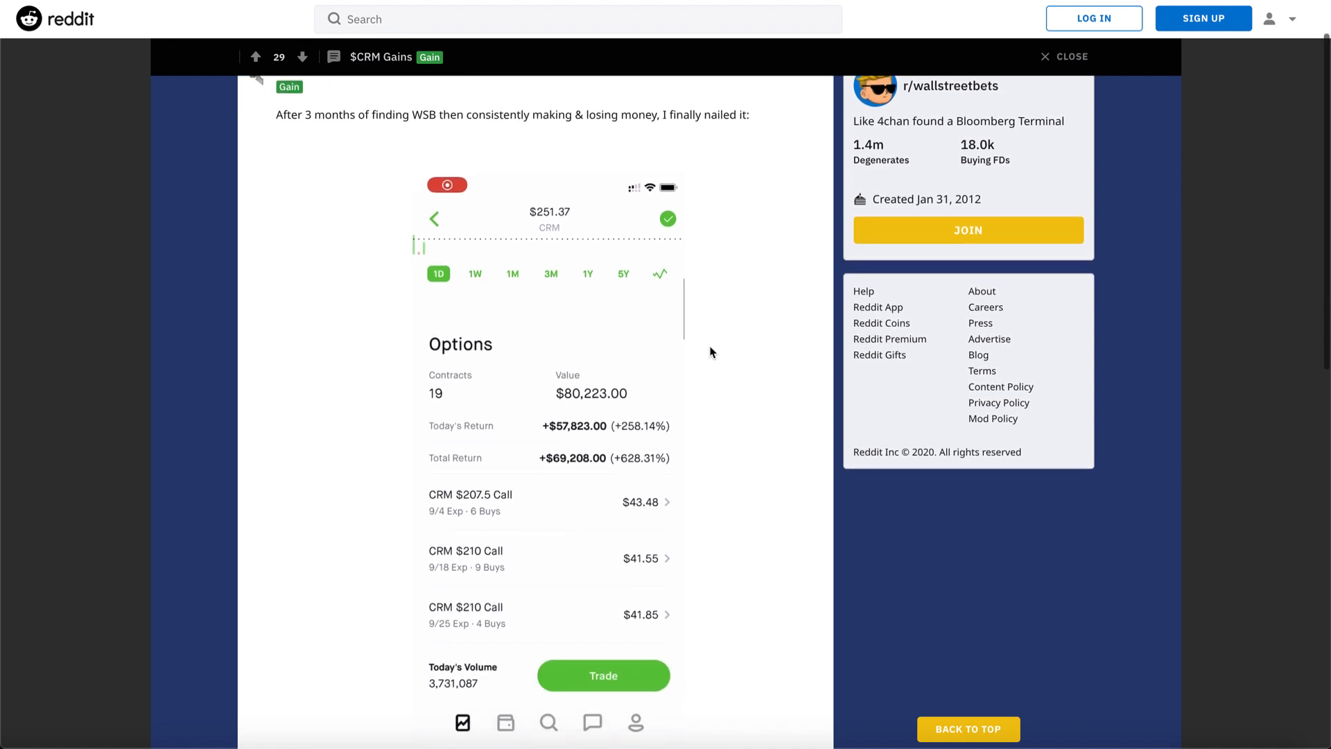
mouse_move(732, 382)
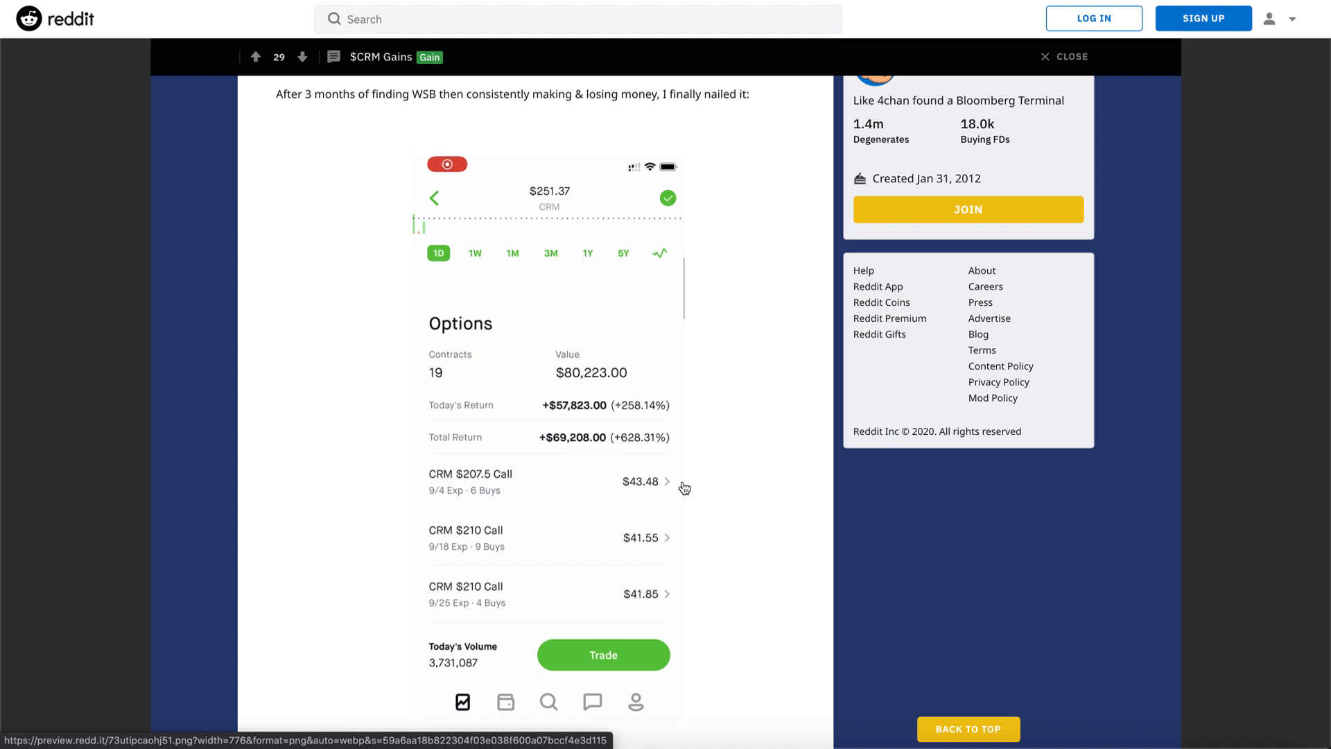
mouse_move(1008, 126)
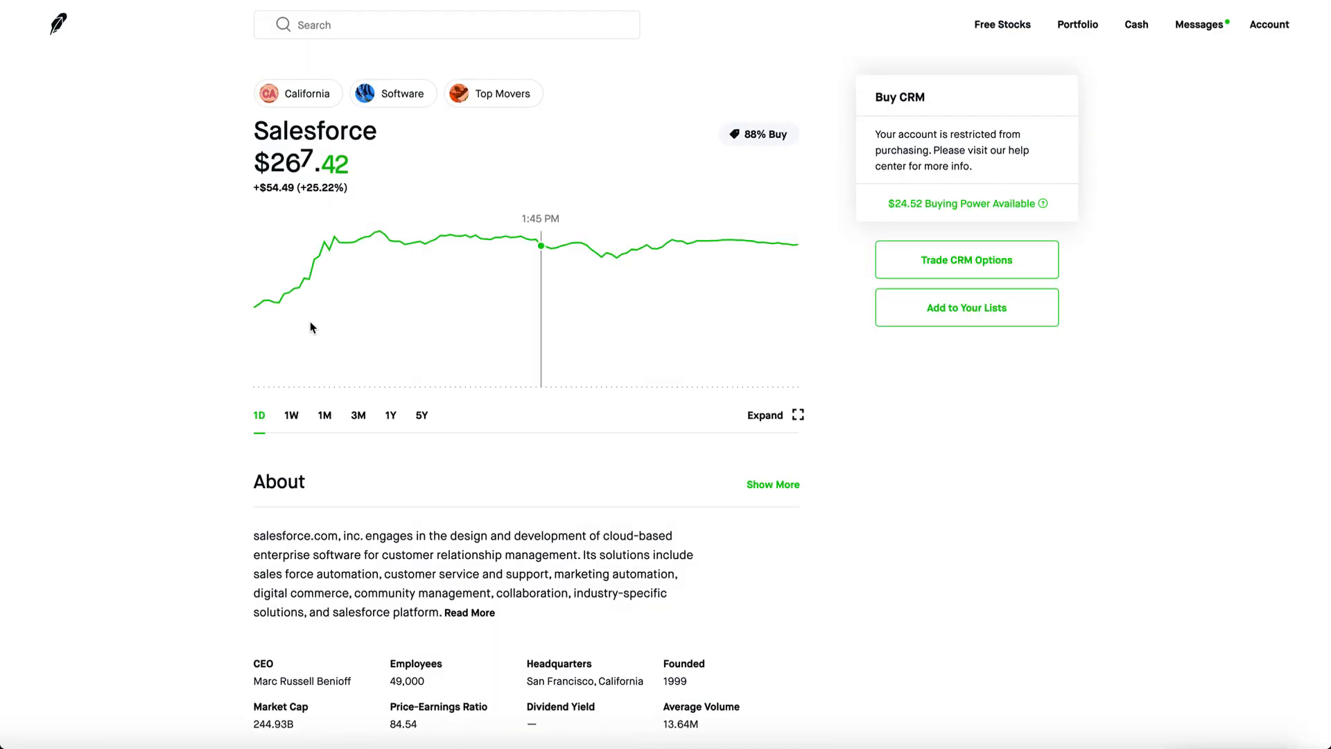
mouse_move(285, 294)
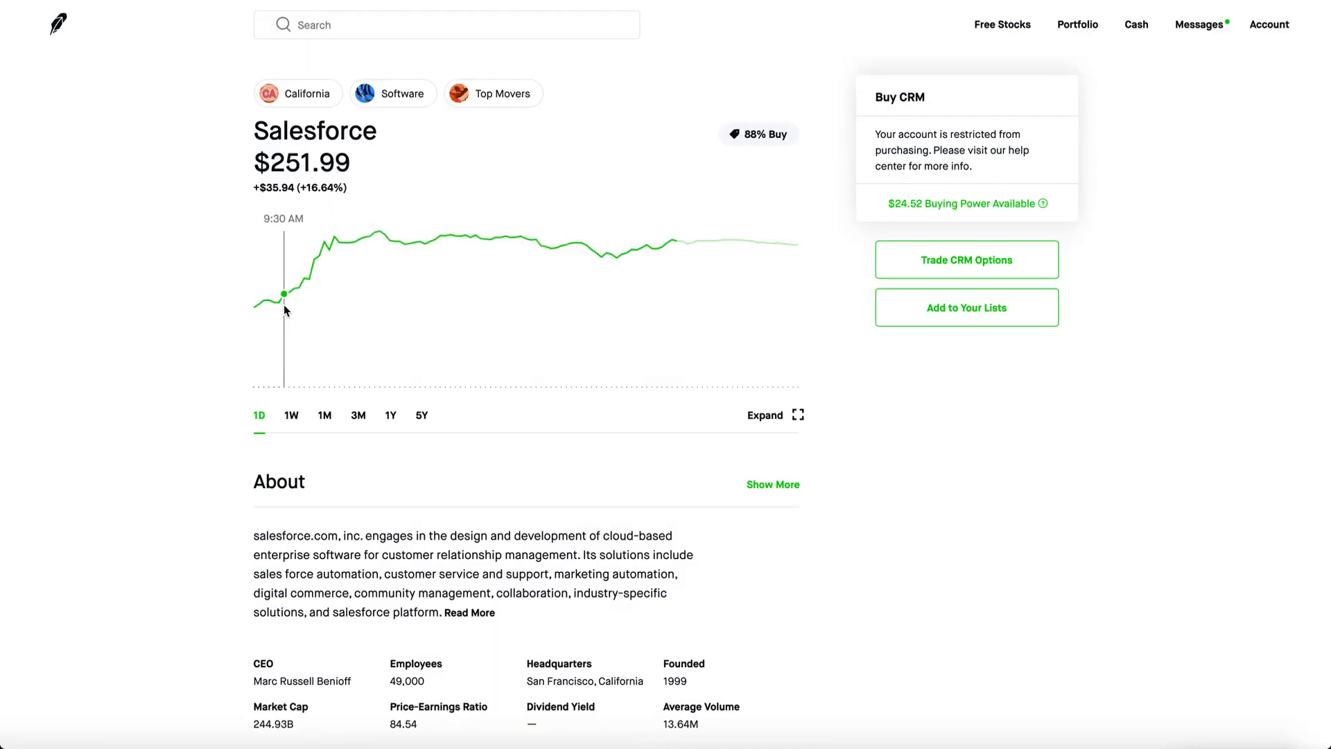
mouse_move(353, 240)
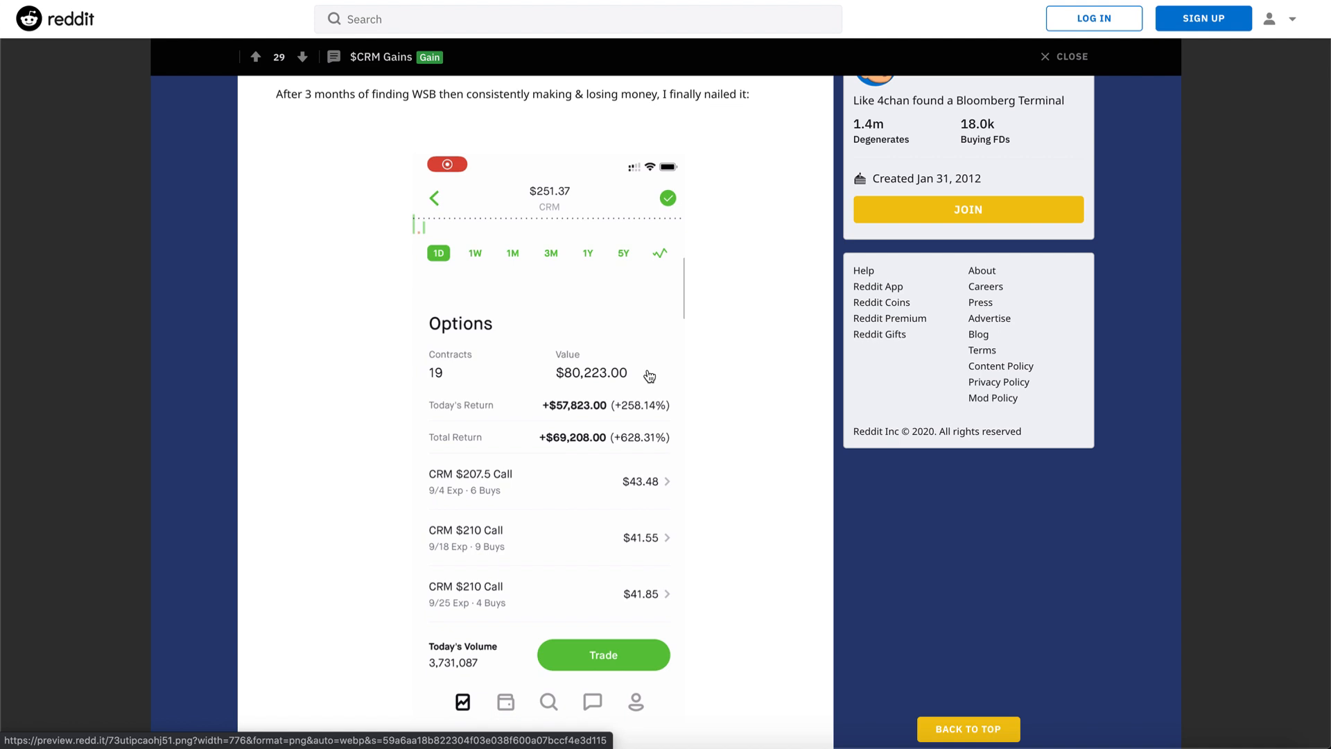
mouse_move(711, 393)
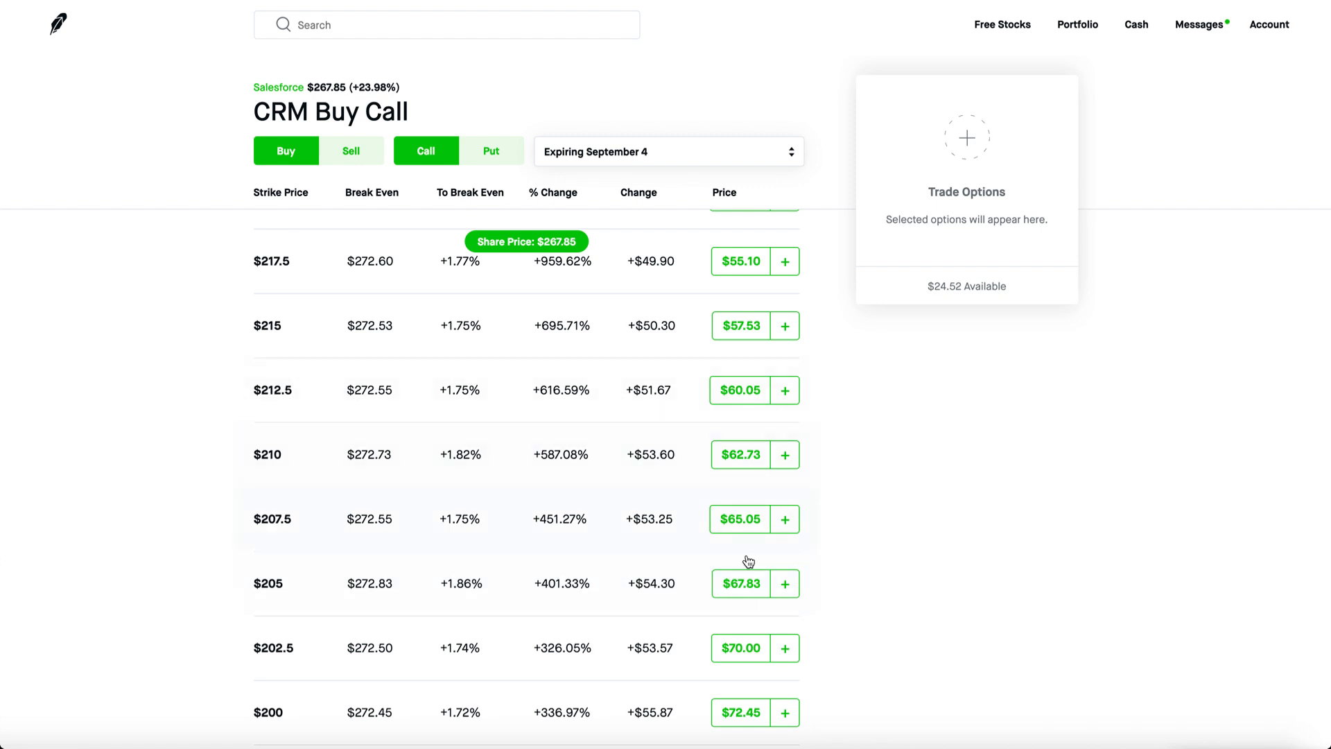
- Switch the CRM call chain to September 11, then to the September 18 expiration
left_click(667, 151)
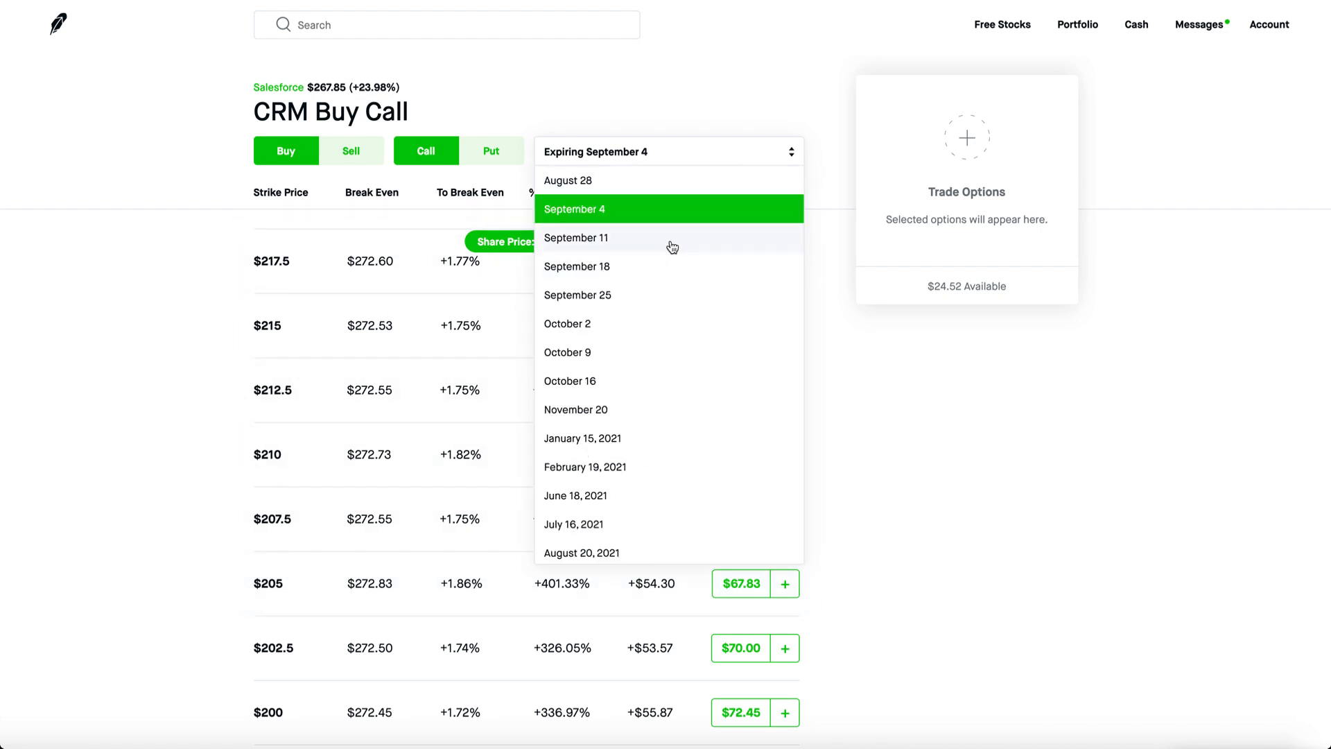
left_click(577, 237)
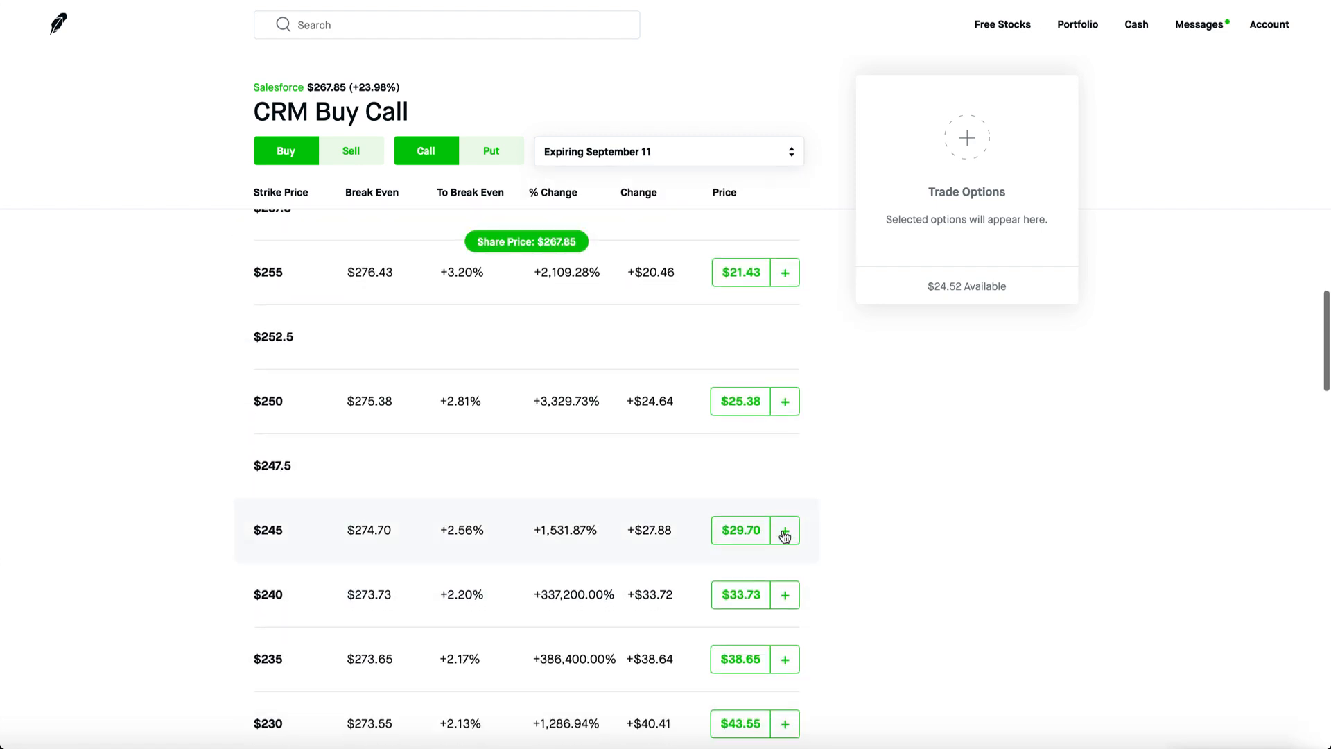
left_click(667, 151)
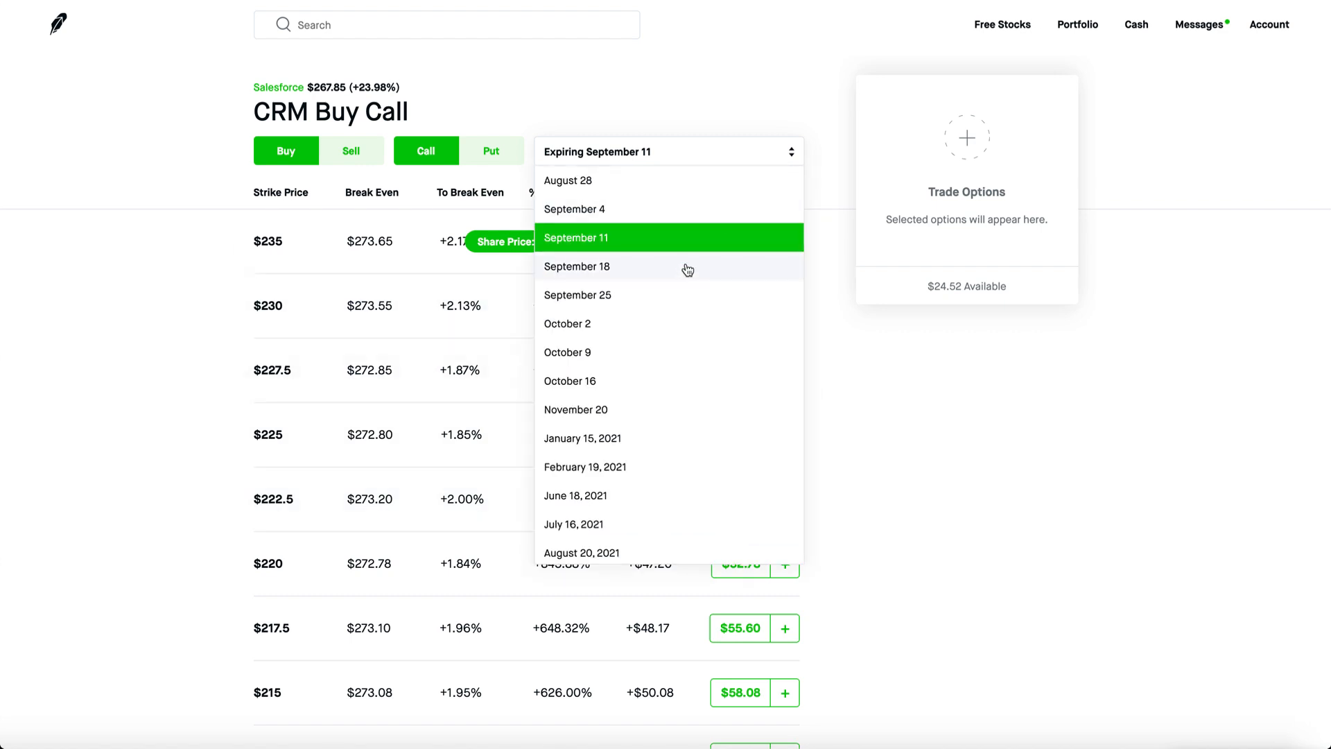
left_click(577, 266)
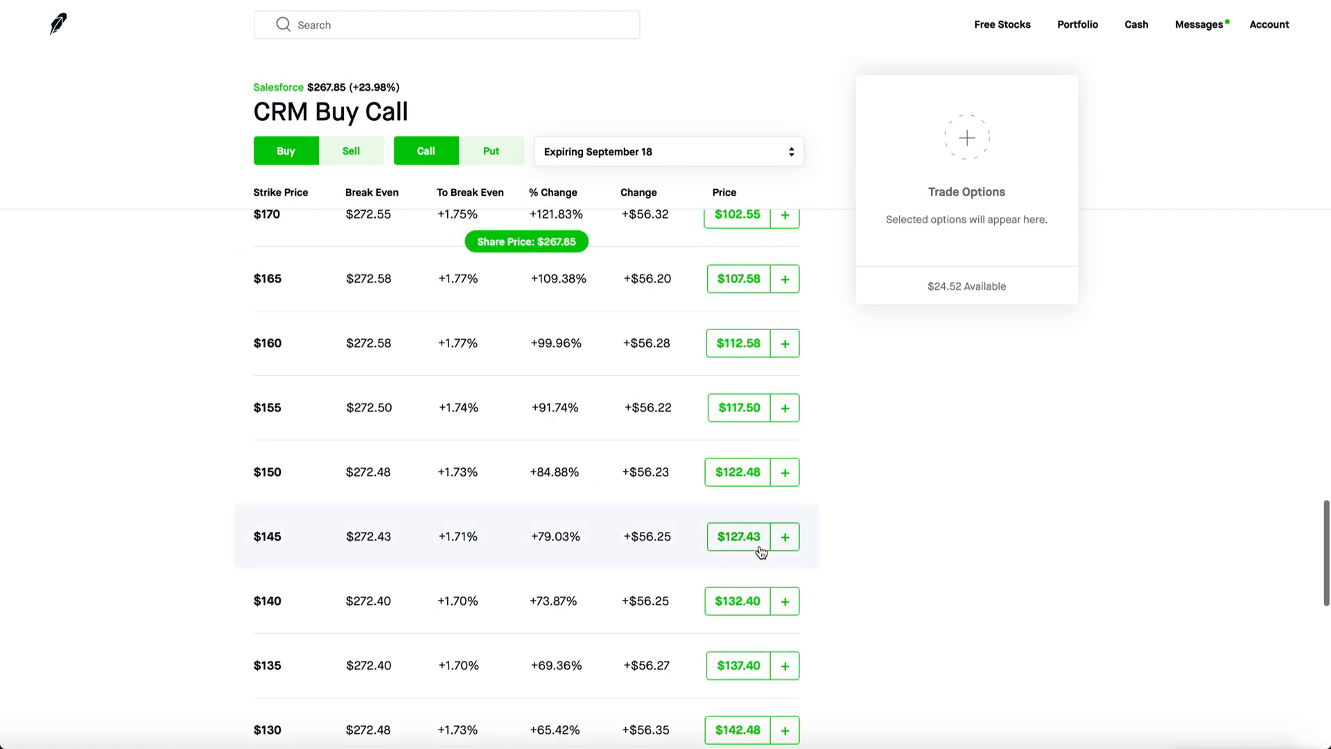
- Scan the September 18 strikes and compare them with the Reddit $CRM Gains post
scroll("up", 3)
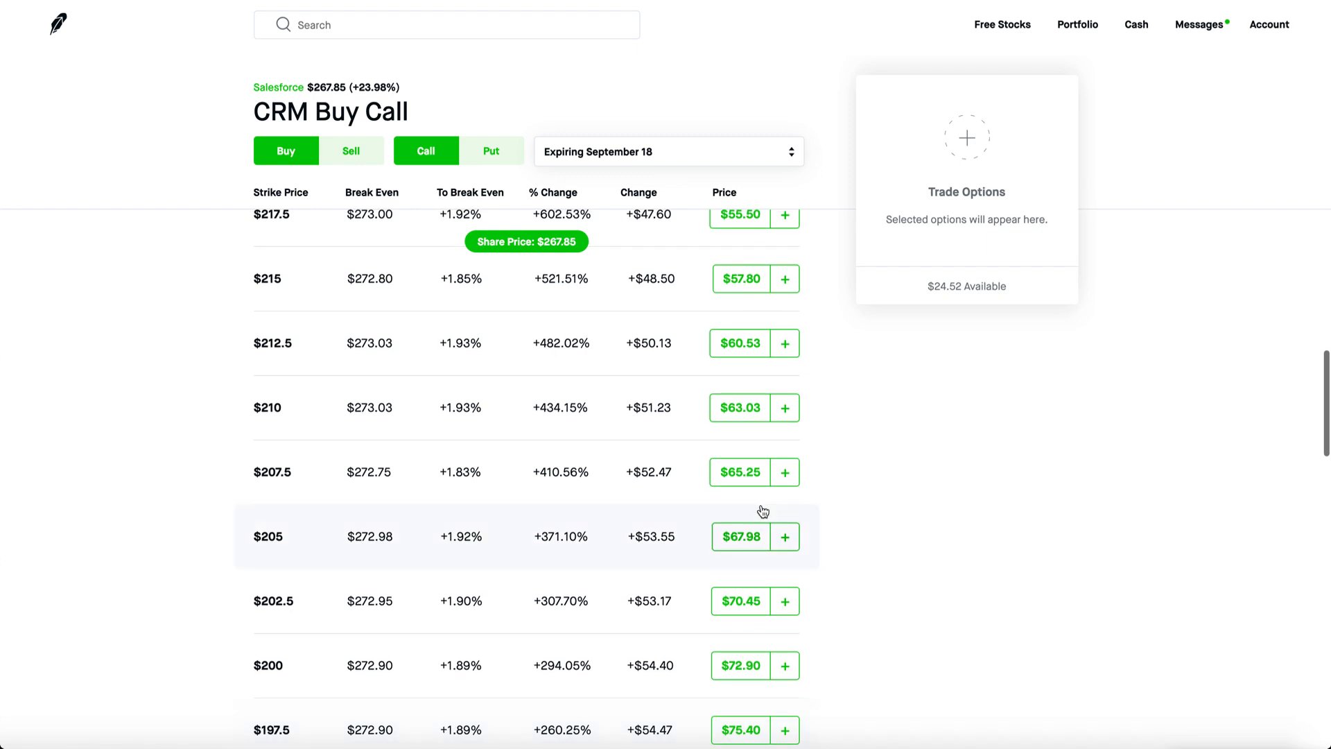
left_click(753, 342)
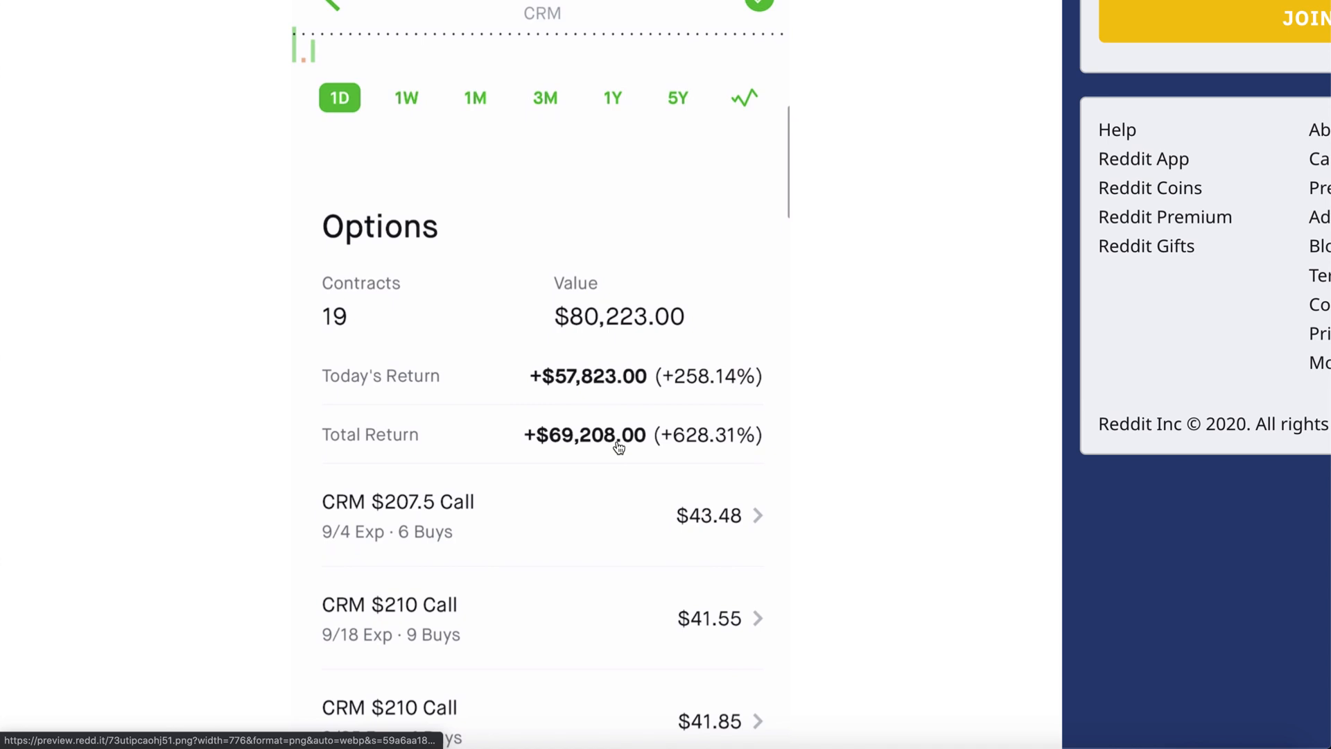
mouse_move(820, 418)
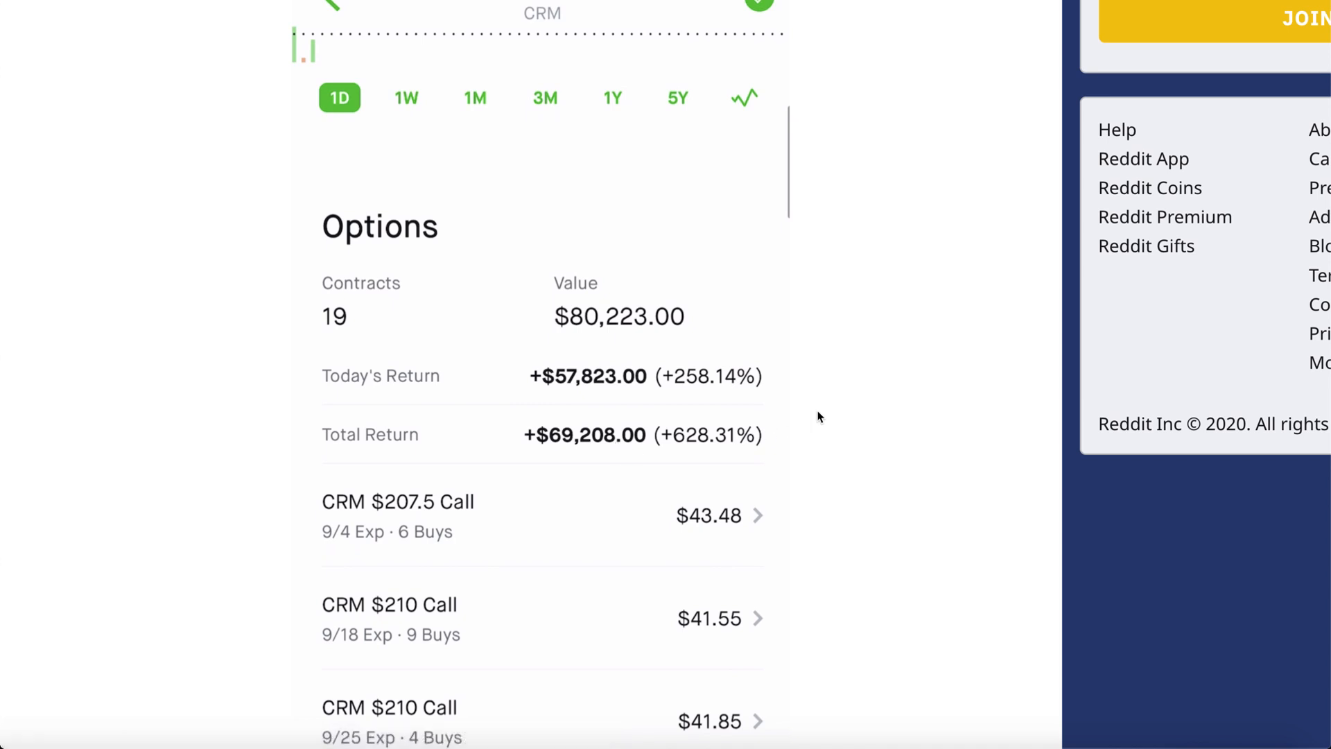
mouse_move(818, 418)
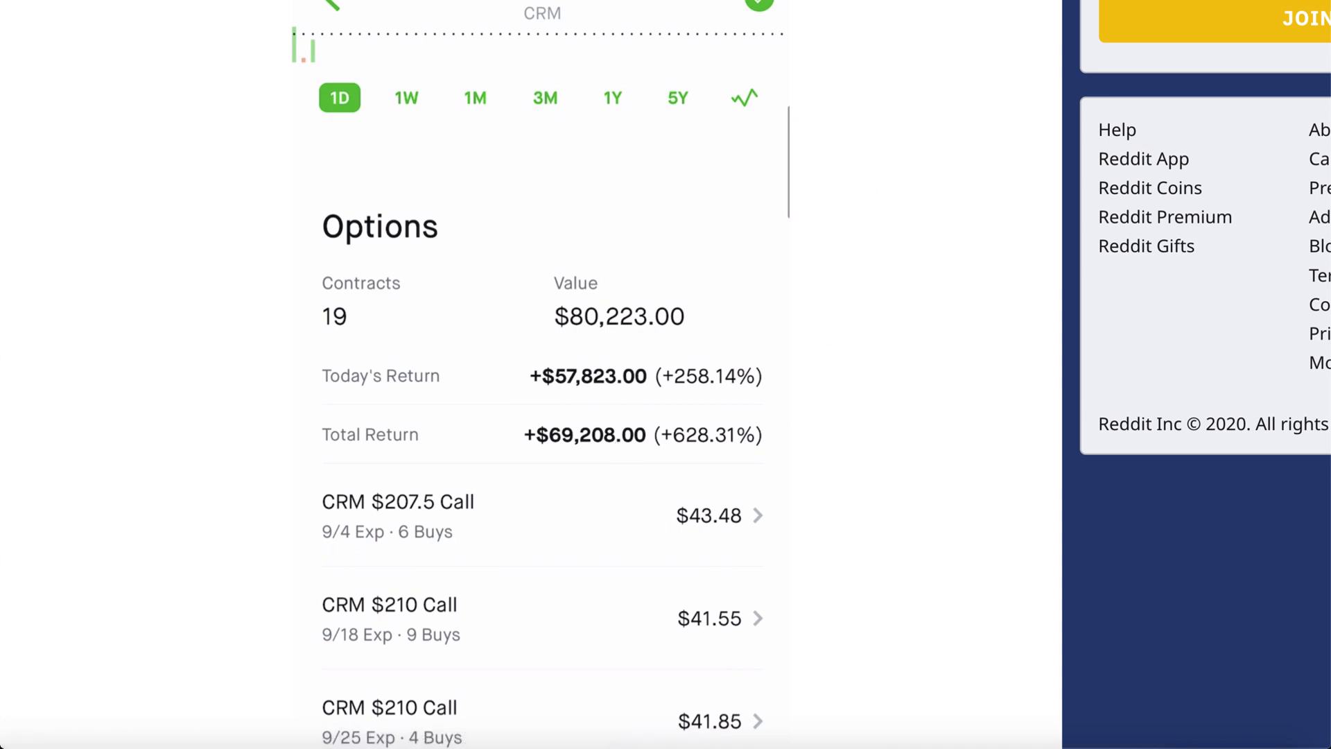
scroll("up", 3)
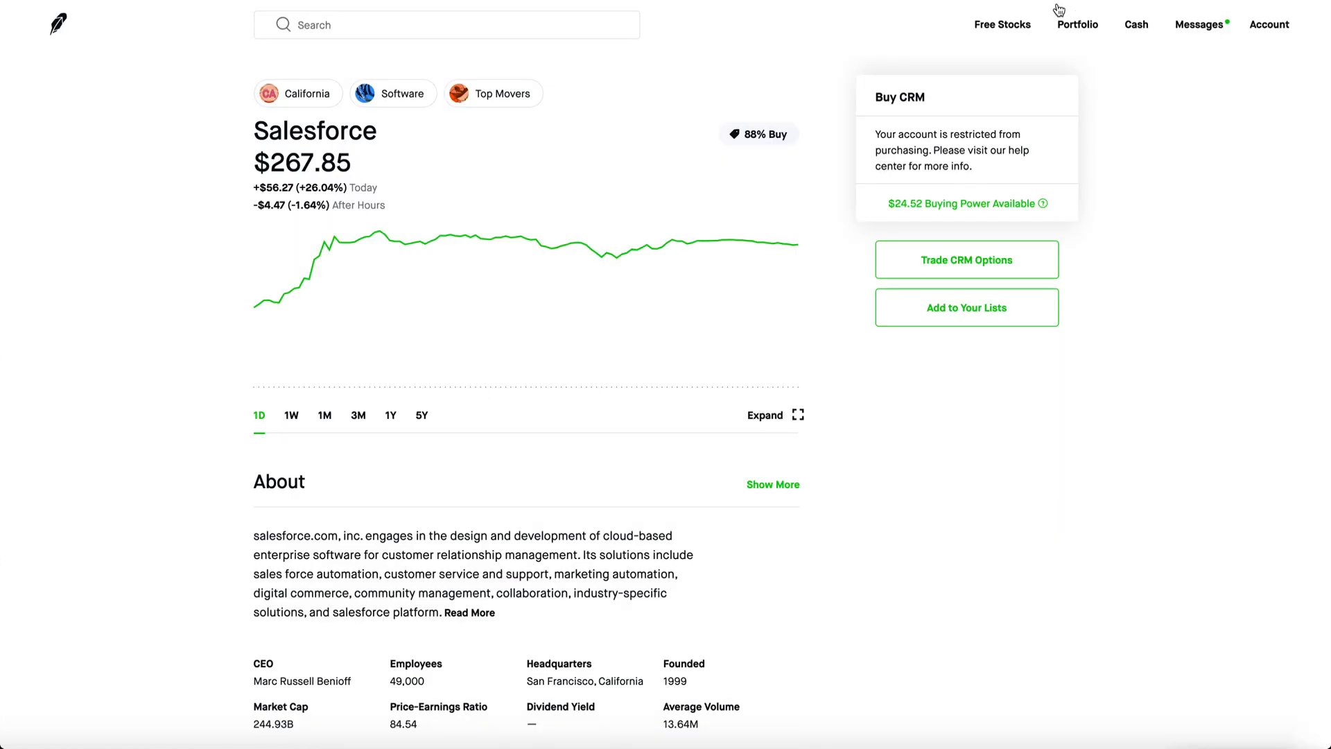